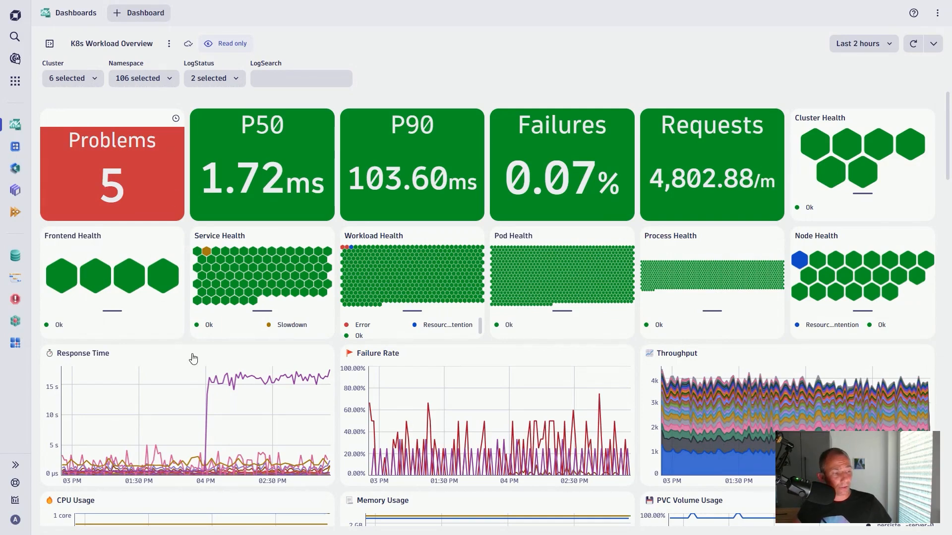
pyautogui.moveTo(201, 360)
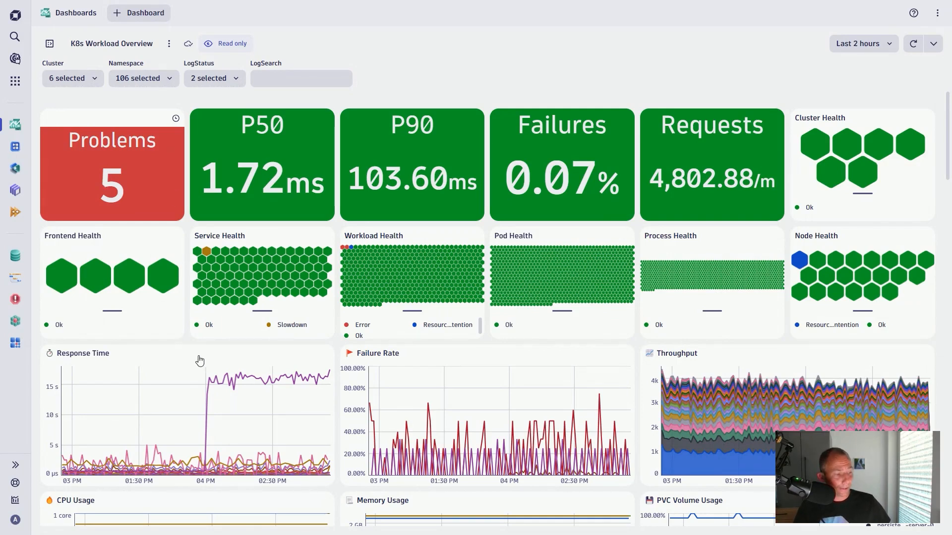
pyautogui.moveTo(221, 363)
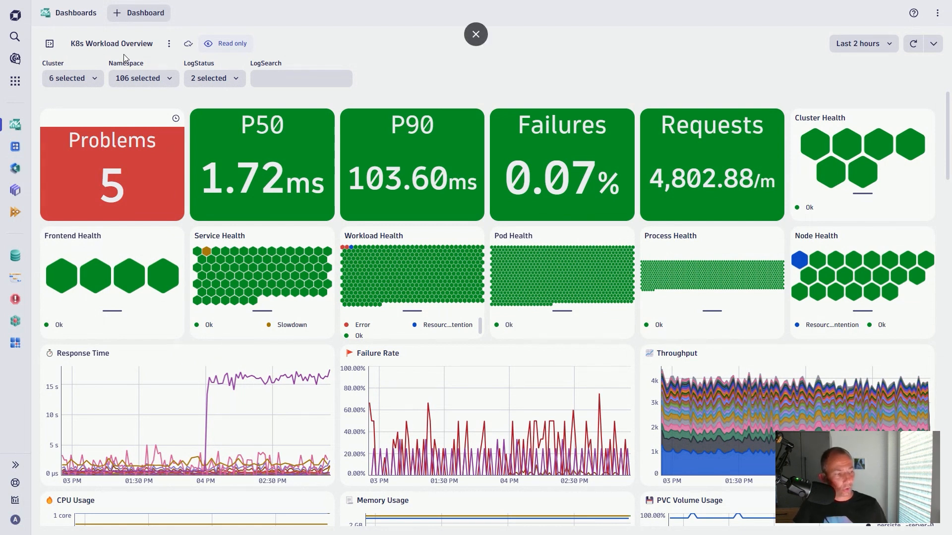
pyautogui.moveTo(140, 78)
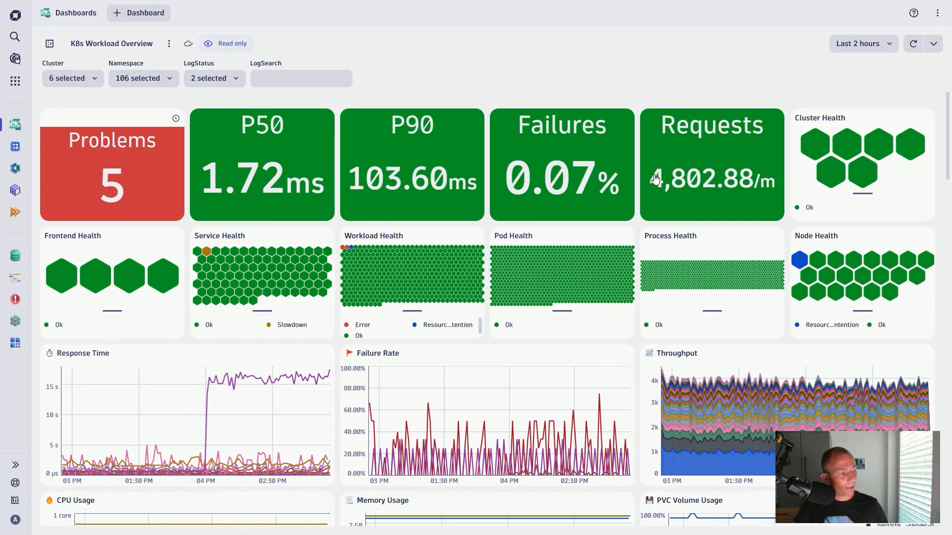
pyautogui.moveTo(452, 136)
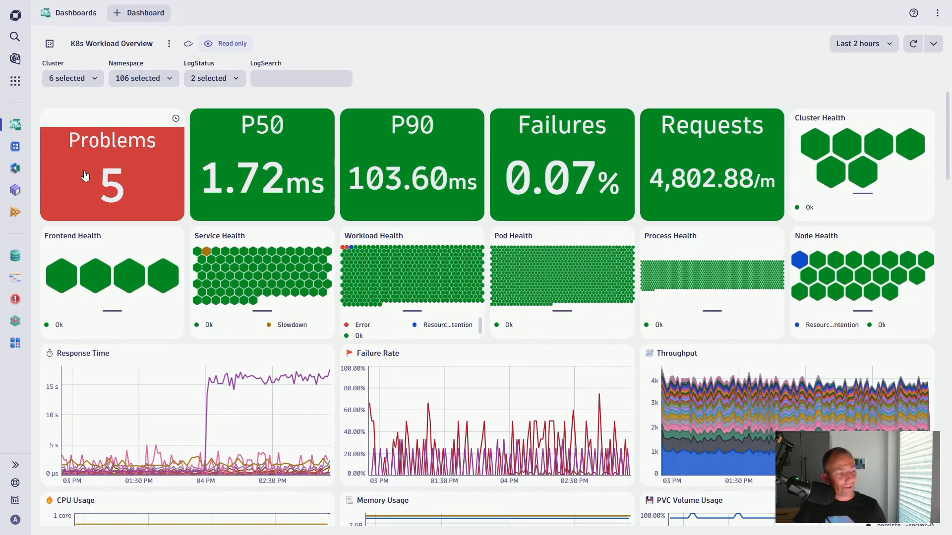
pyautogui.moveTo(240, 255)
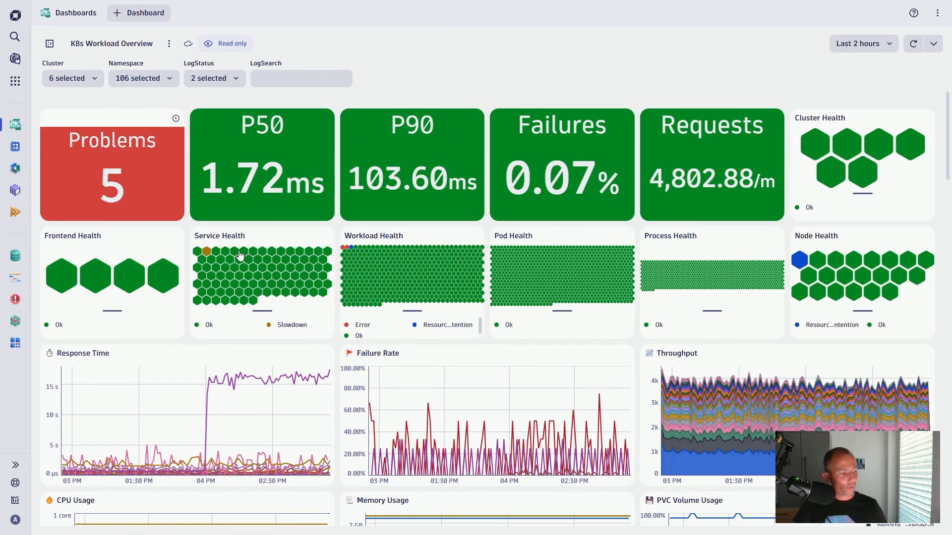
pyautogui.moveTo(273, 380)
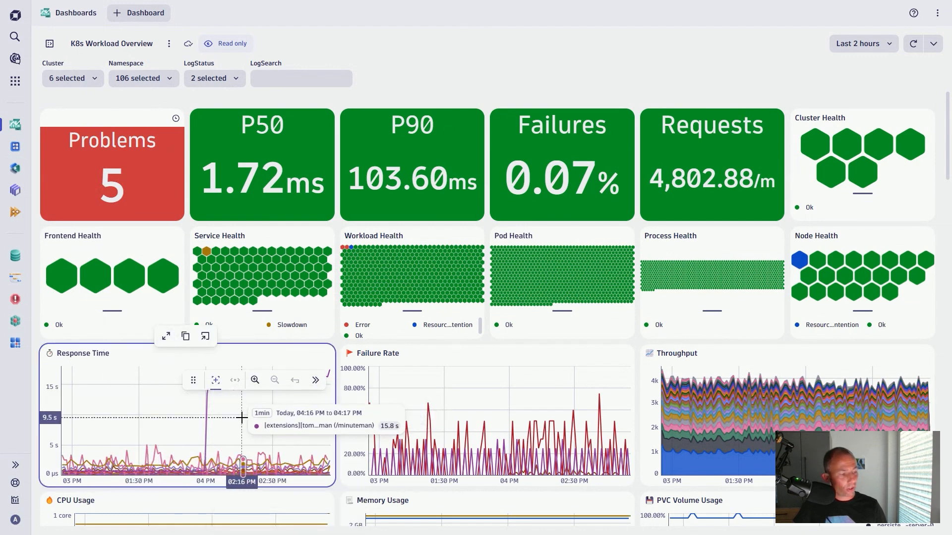
# Step: Maximize the Response Time chart and show actions for the slow minuteman series
pyautogui.click(165, 336)
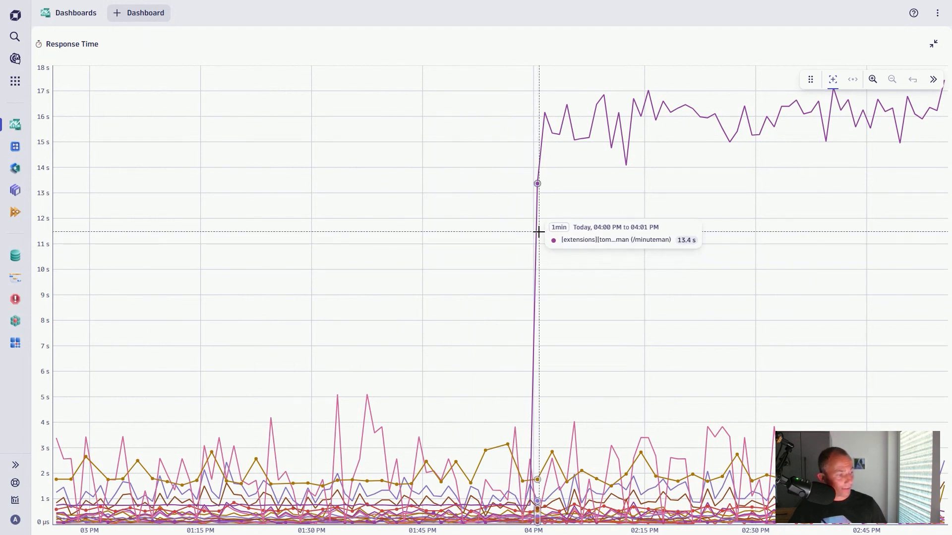
pyautogui.moveTo(575, 141)
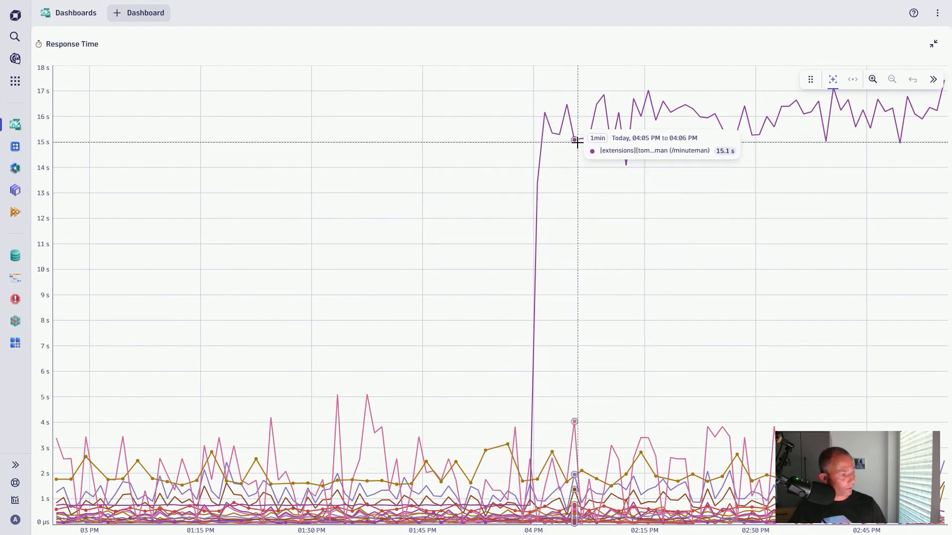
pyautogui.click(655, 150)
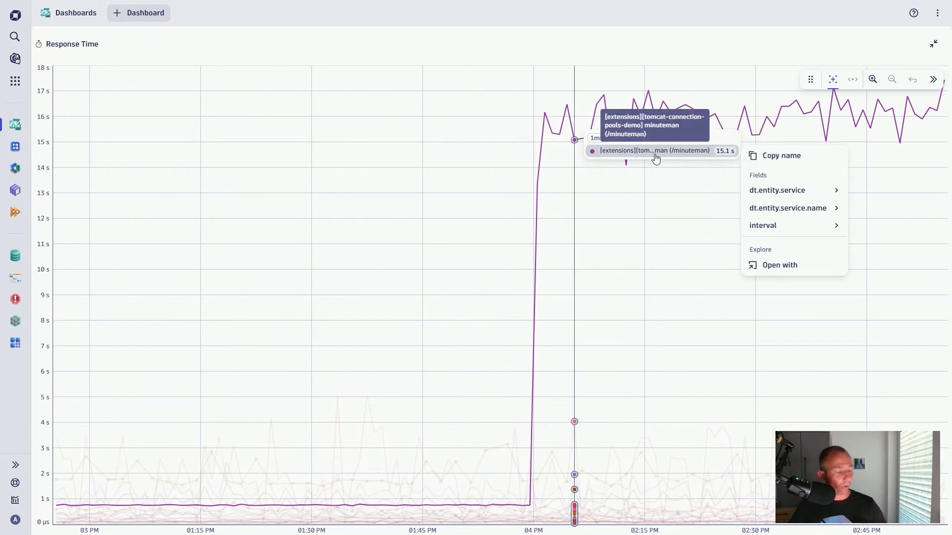
pyautogui.moveTo(684, 157)
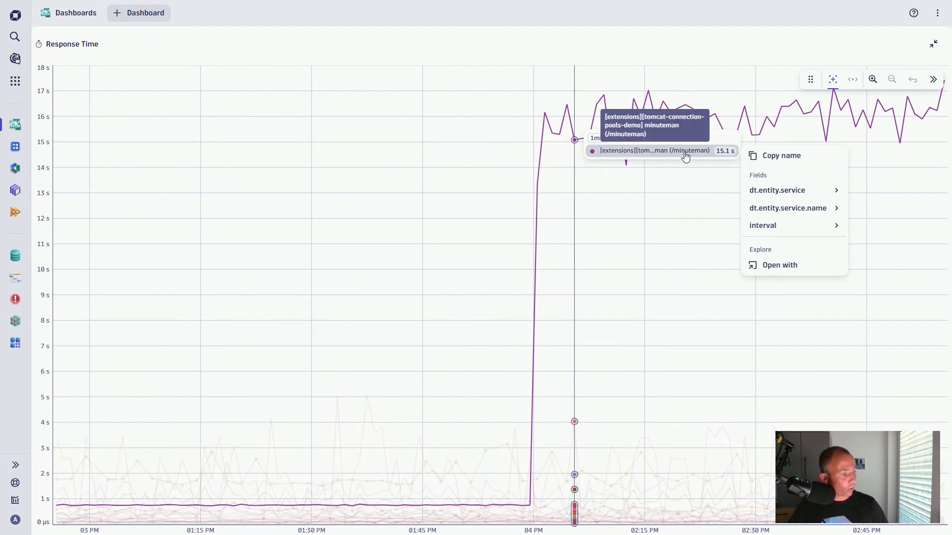
# Step: Open the minuteman series with Services – View Service
pyautogui.click(779, 265)
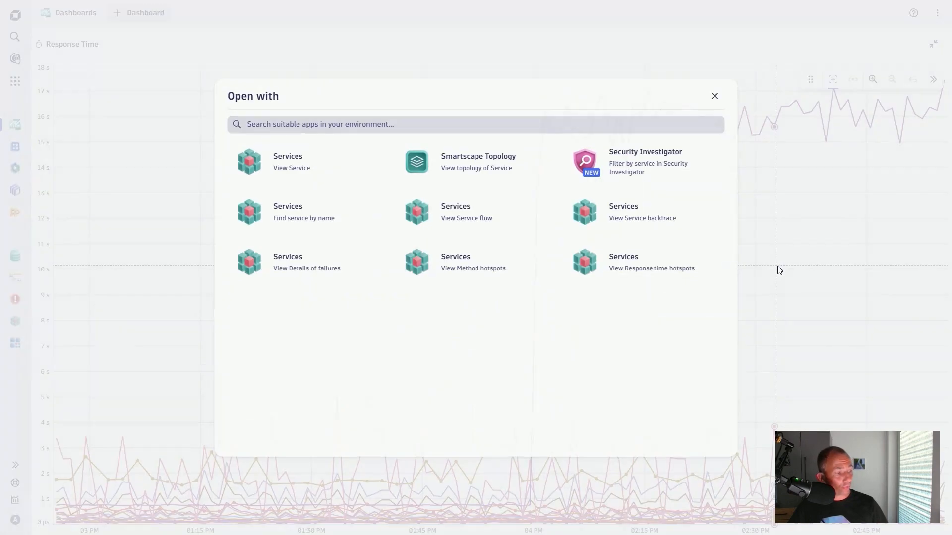
pyautogui.click(288, 161)
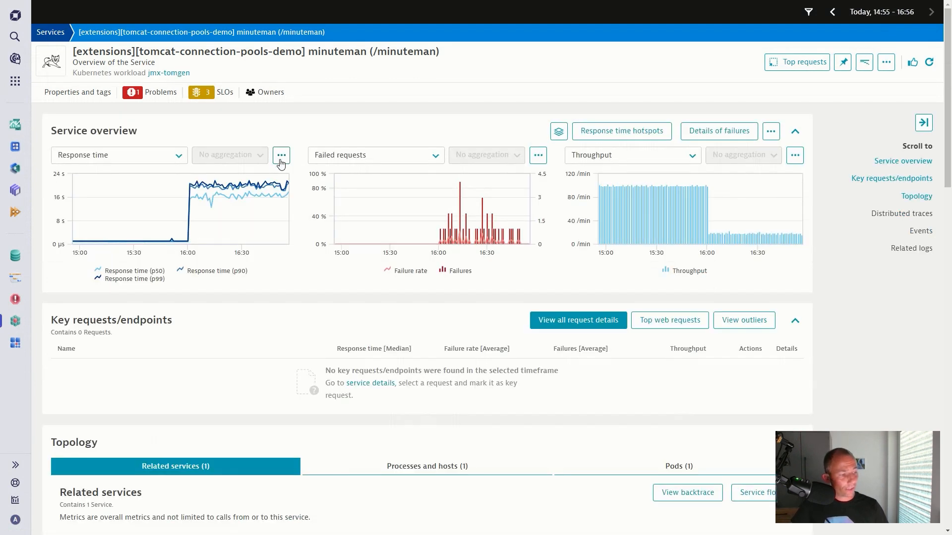
pyautogui.moveTo(224, 195)
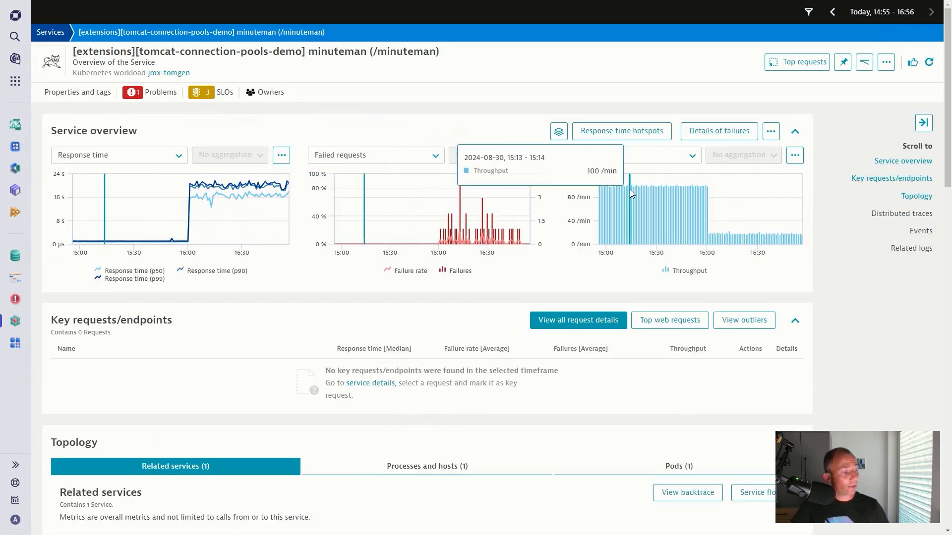
pyautogui.moveTo(725, 215)
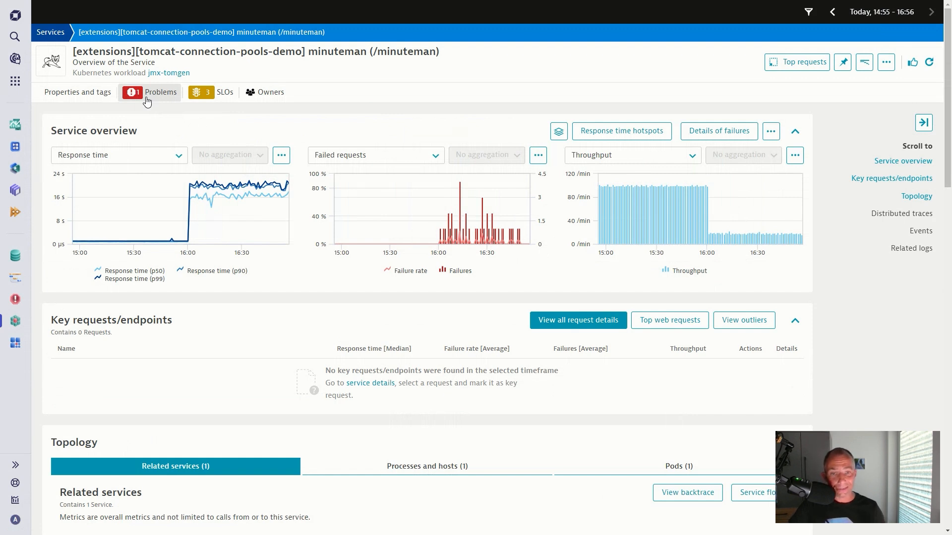
pyautogui.moveTo(298, 246)
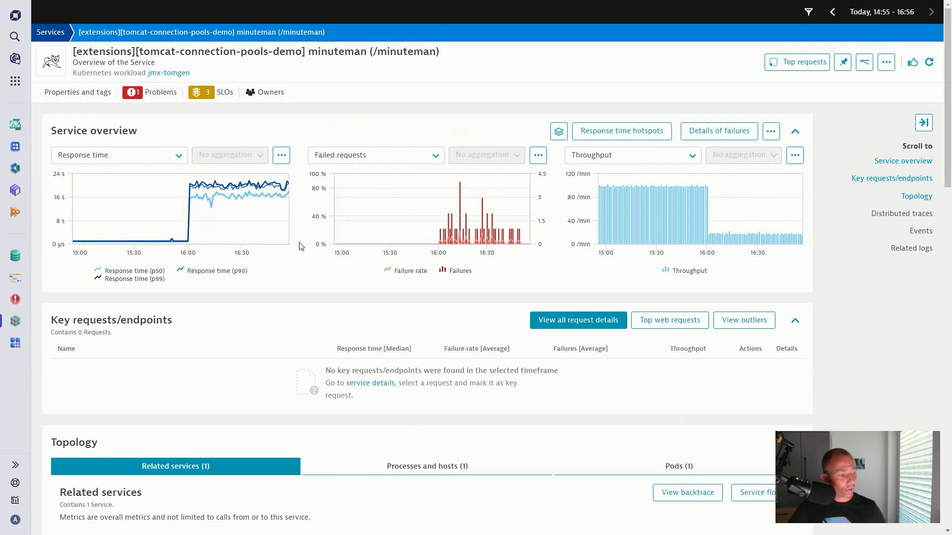
# Step: Scroll past Topology to the mysql dependency and slow /minuteman/launch traces
pyautogui.scroll(-3)
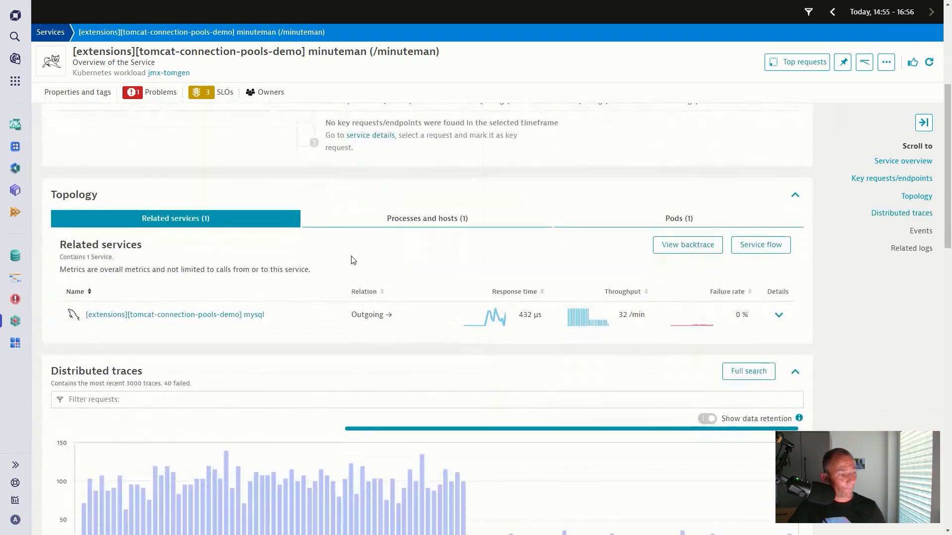
pyautogui.scroll(-3)
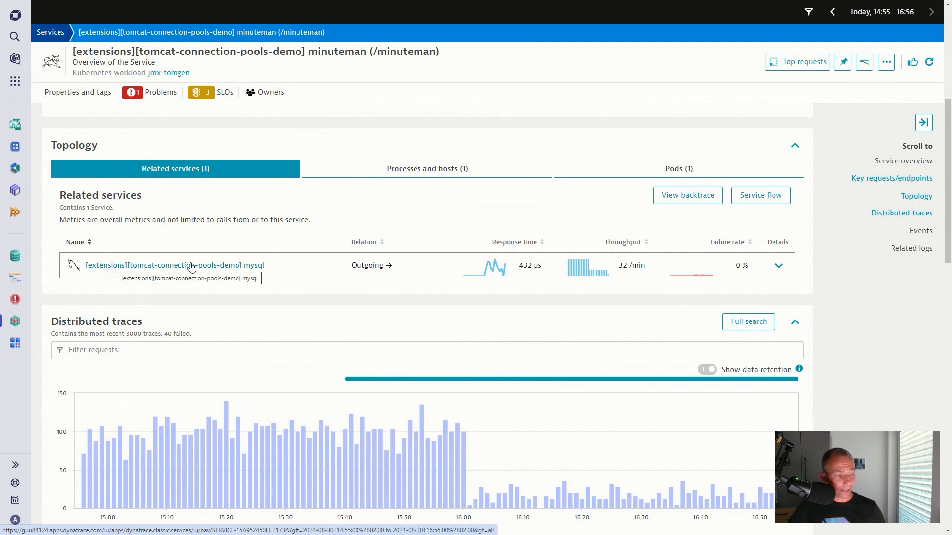
pyautogui.moveTo(241, 263)
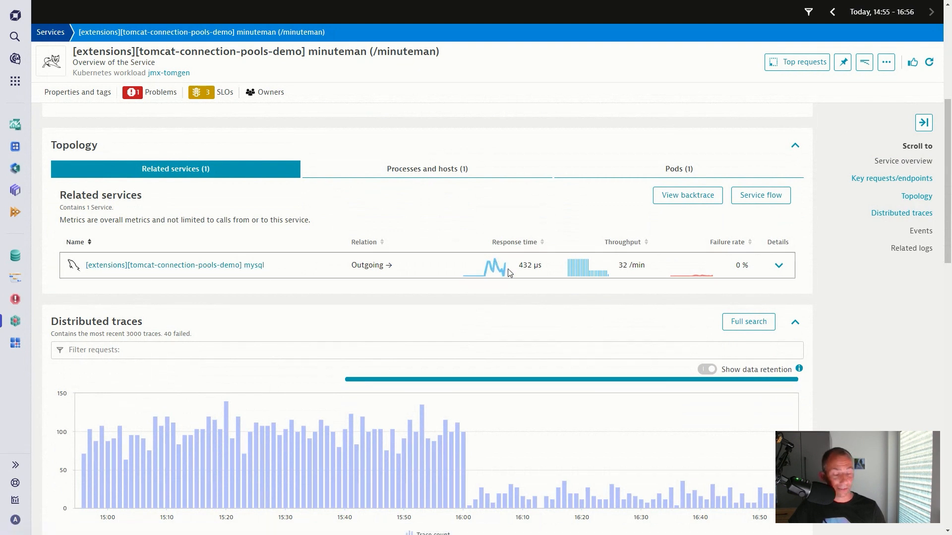
pyautogui.moveTo(492, 267)
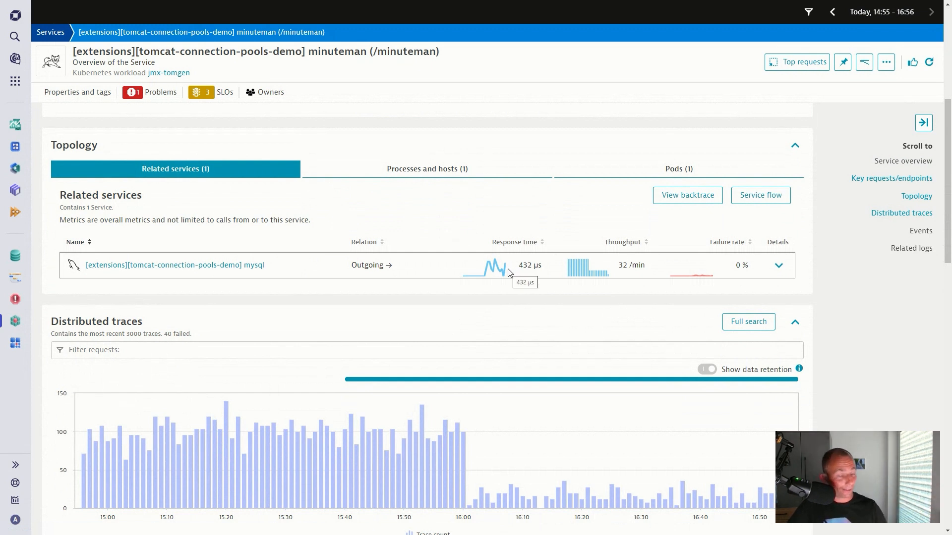
pyautogui.scroll(-3)
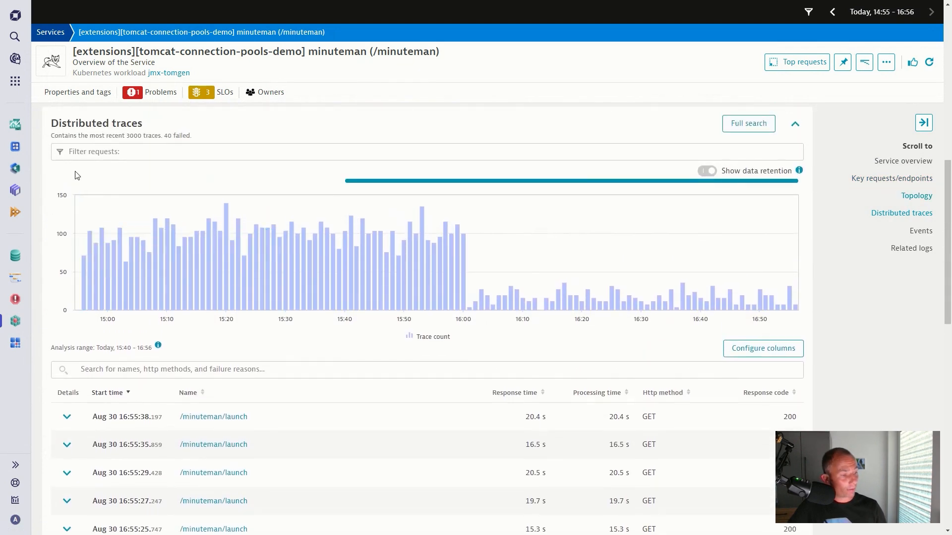
pyautogui.scroll(-3)
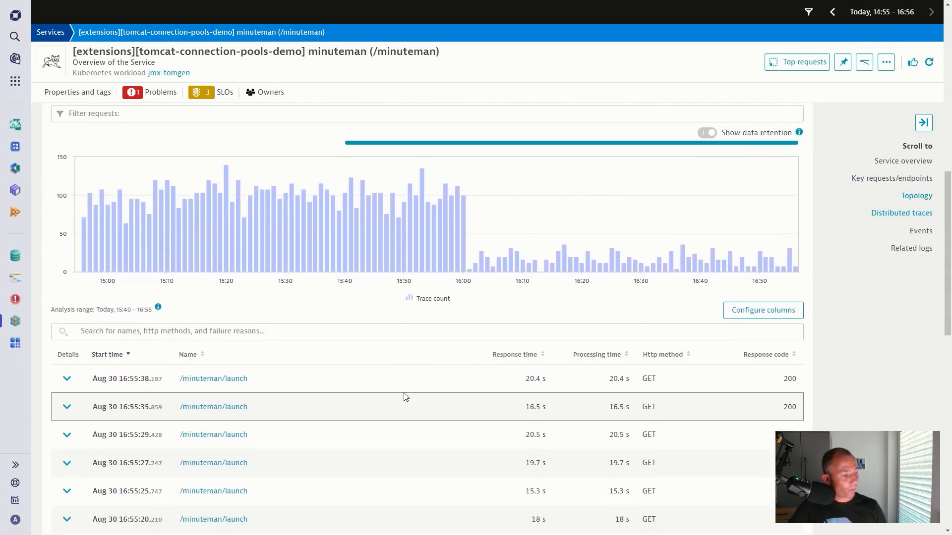
# Step: Open a slow /minuteman/launch trace to see its 21.6 s response summary
pyautogui.click(514, 355)
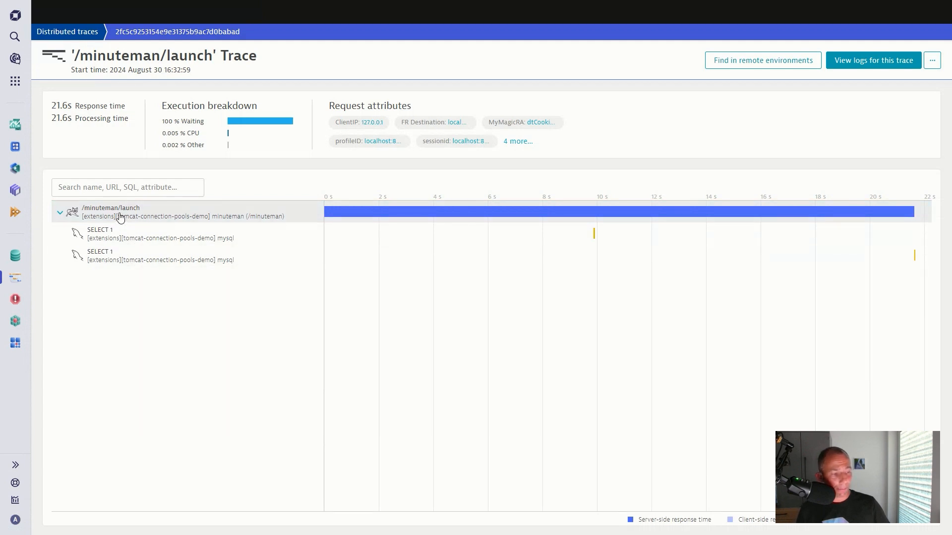
pyautogui.moveTo(117, 254)
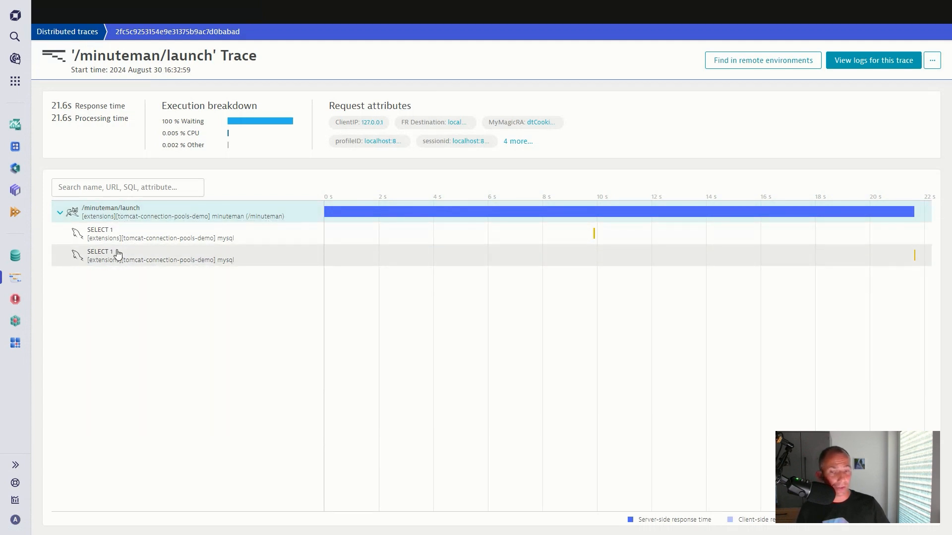
pyautogui.moveTo(153, 255)
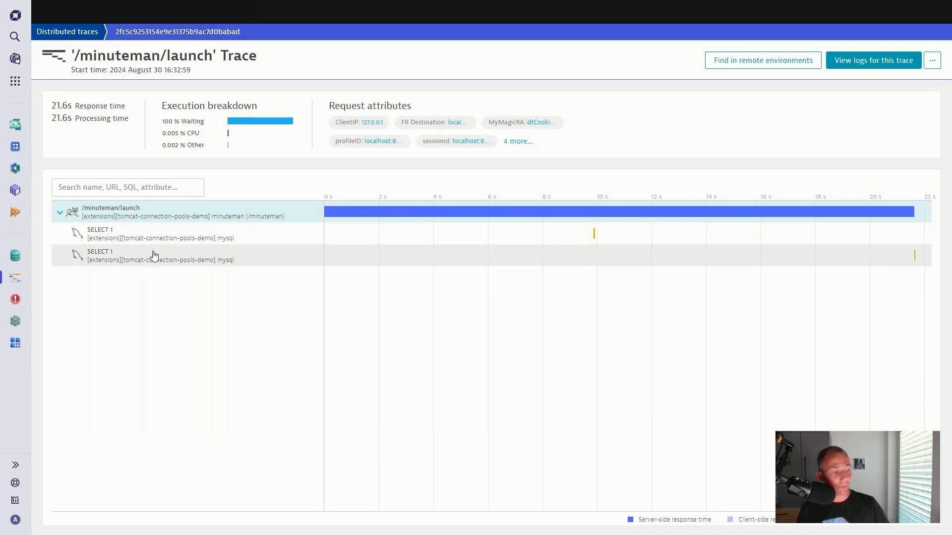
pyautogui.moveTo(393, 211)
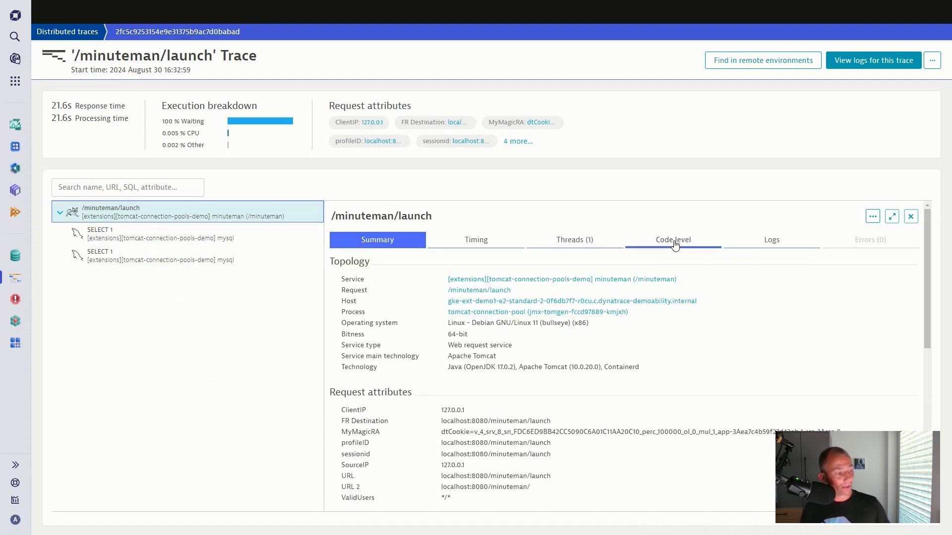
pyautogui.click(673, 239)
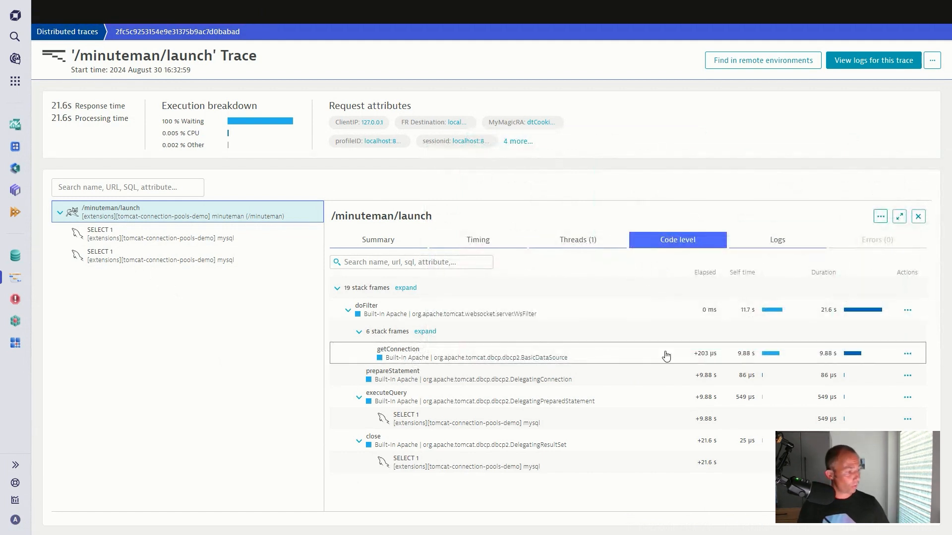
pyautogui.moveTo(729, 358)
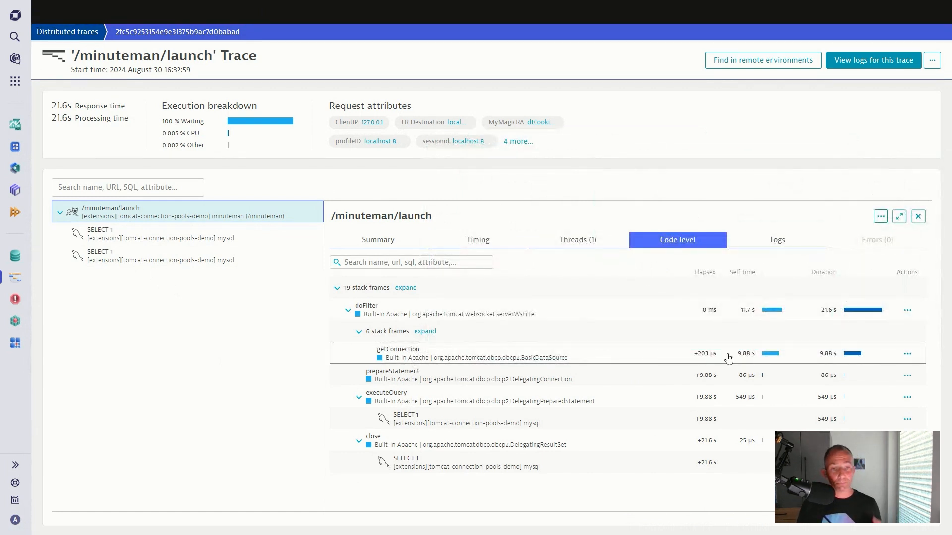
pyautogui.moveTo(851, 362)
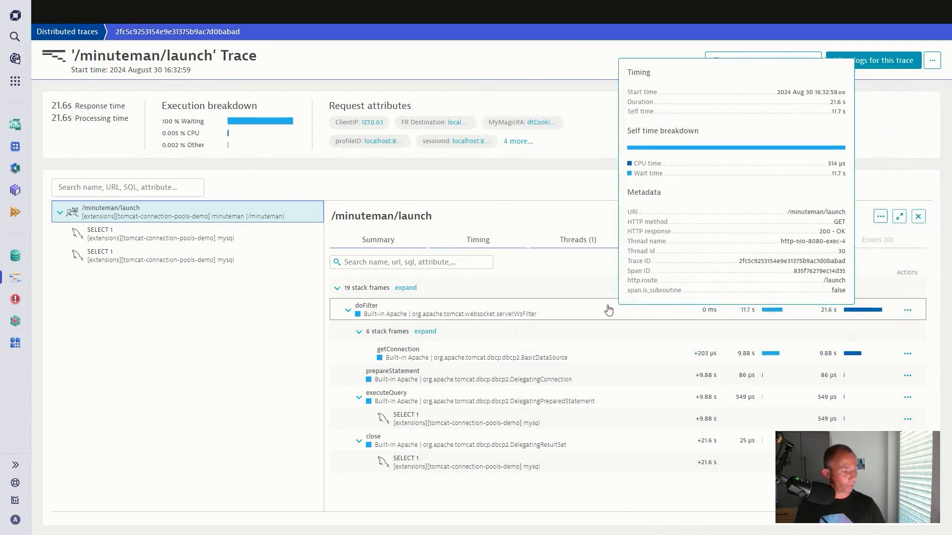
pyautogui.click(677, 239)
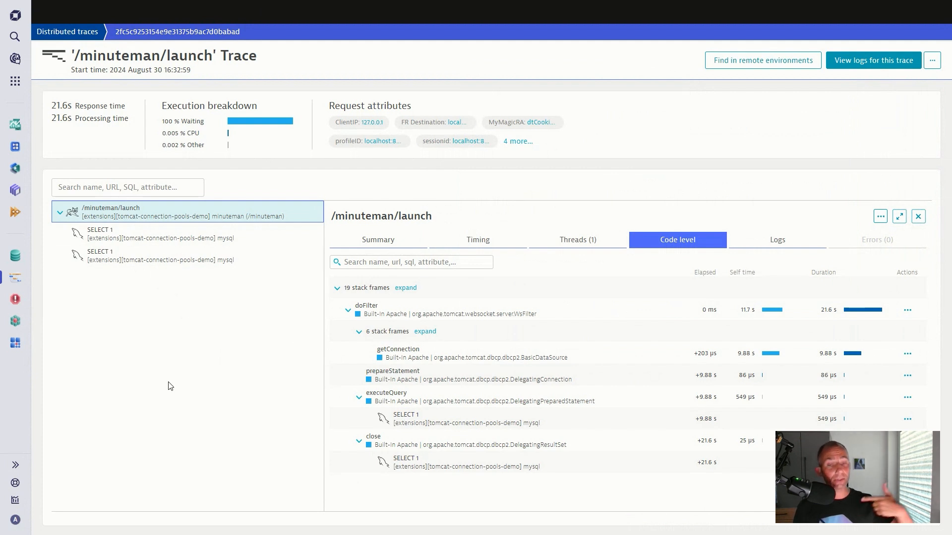
pyautogui.moveTo(317, 308)
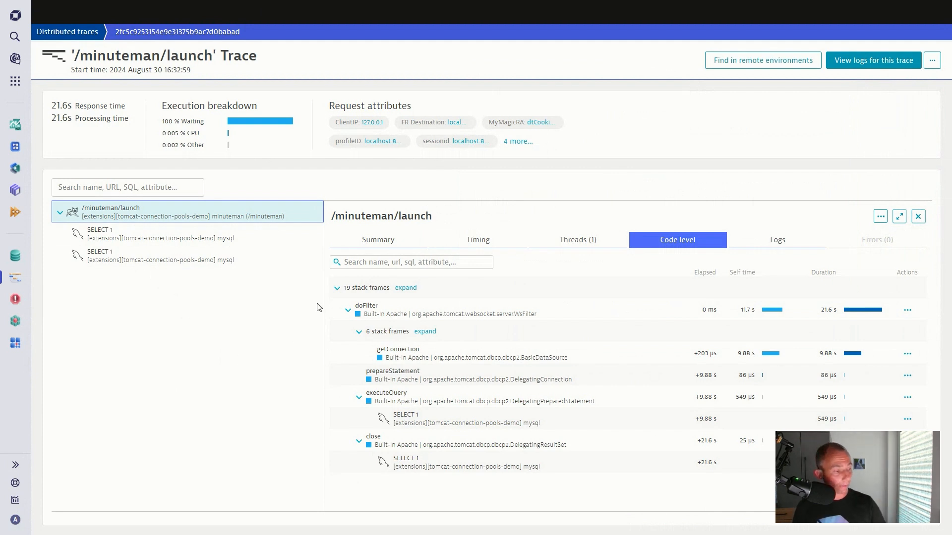
pyautogui.click(376, 239)
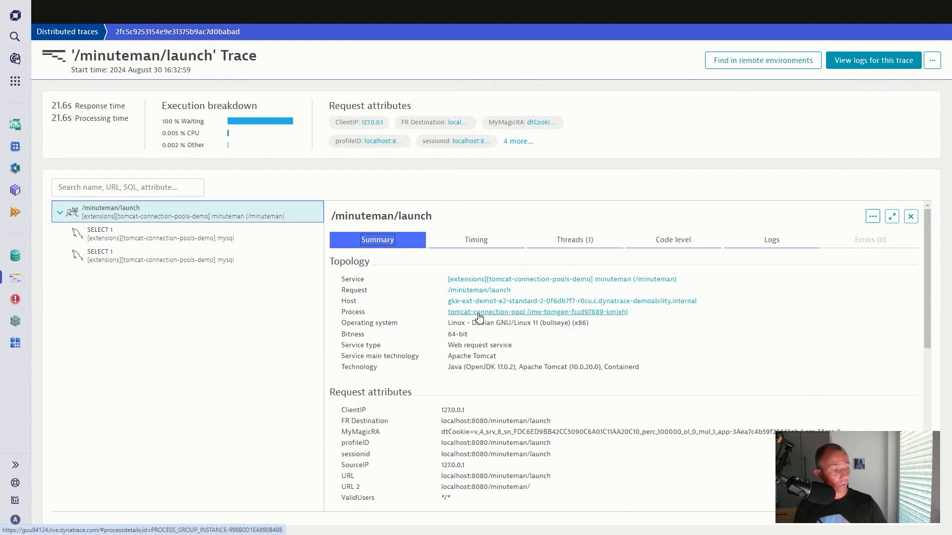
# Step: Open the tomcat-connection-pool process and view its JVM Connection pools chart
pyautogui.click(536, 312)
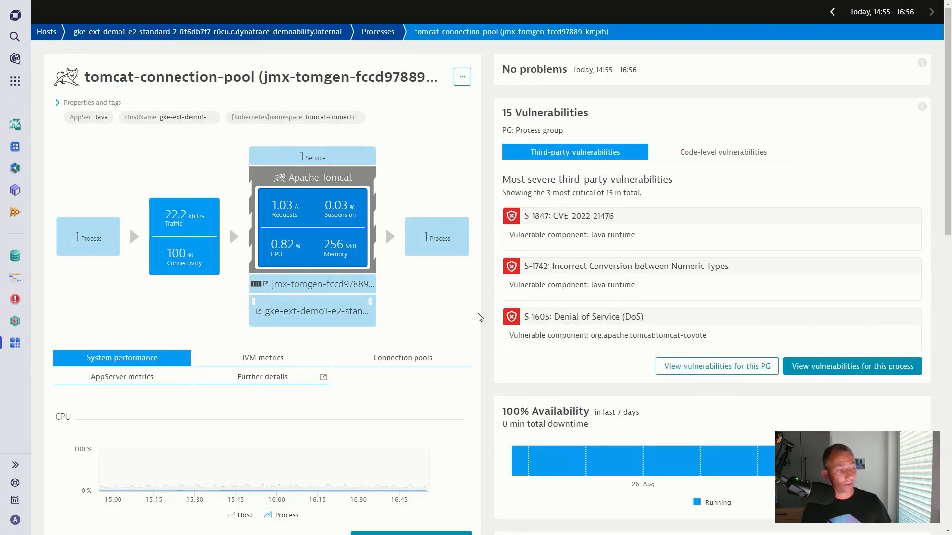
pyautogui.moveTo(323, 333)
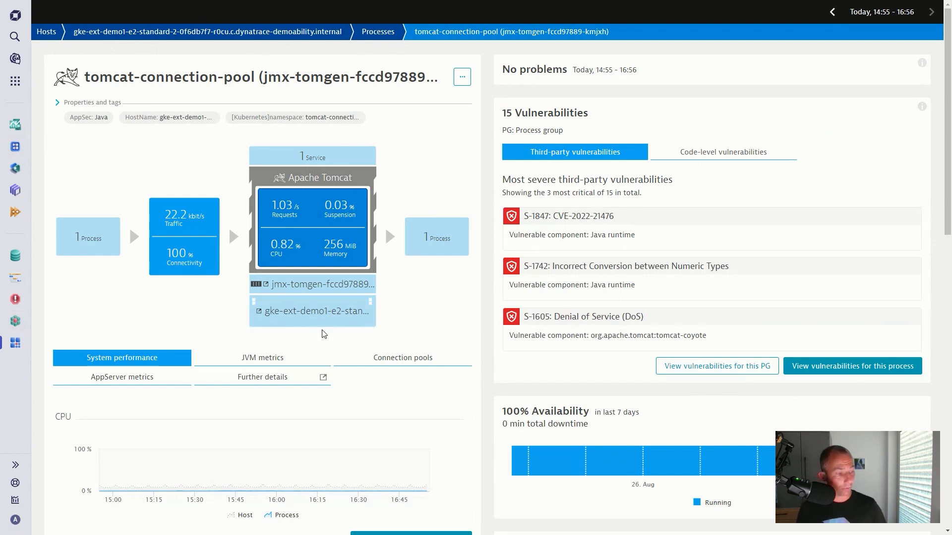
pyautogui.moveTo(297, 358)
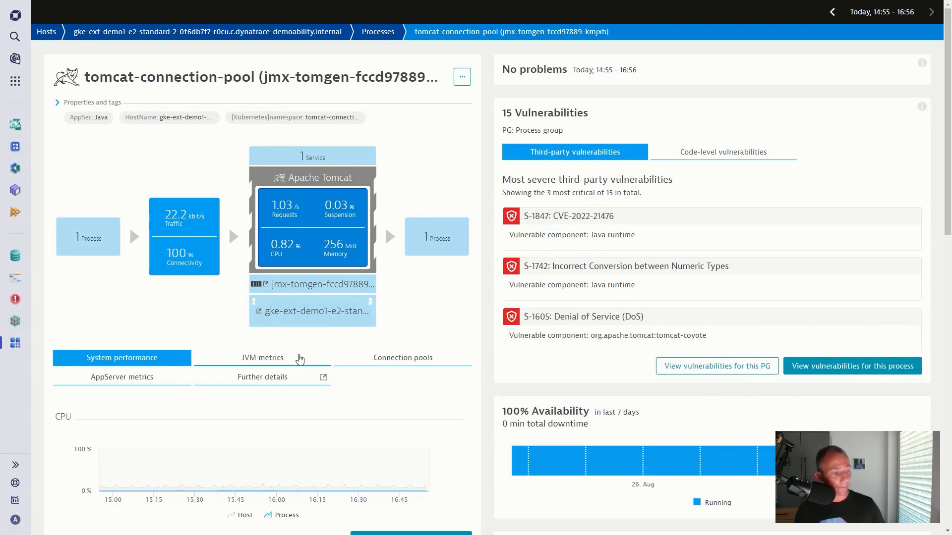
pyautogui.click(263, 358)
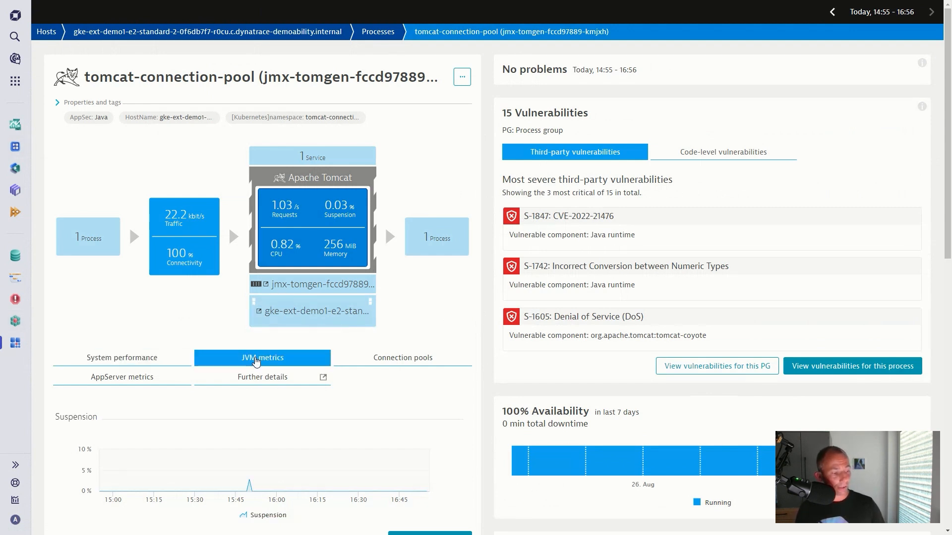
pyautogui.click(402, 357)
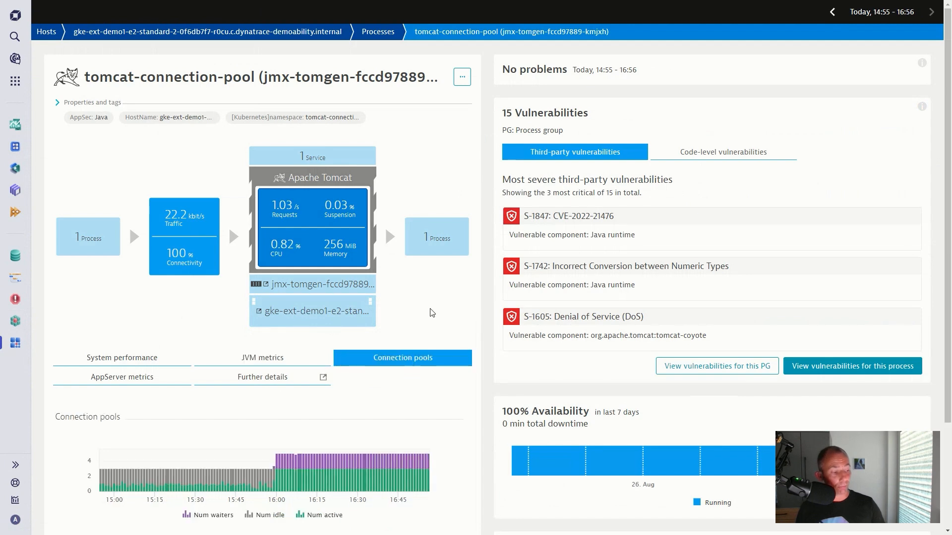
pyautogui.scroll(-3)
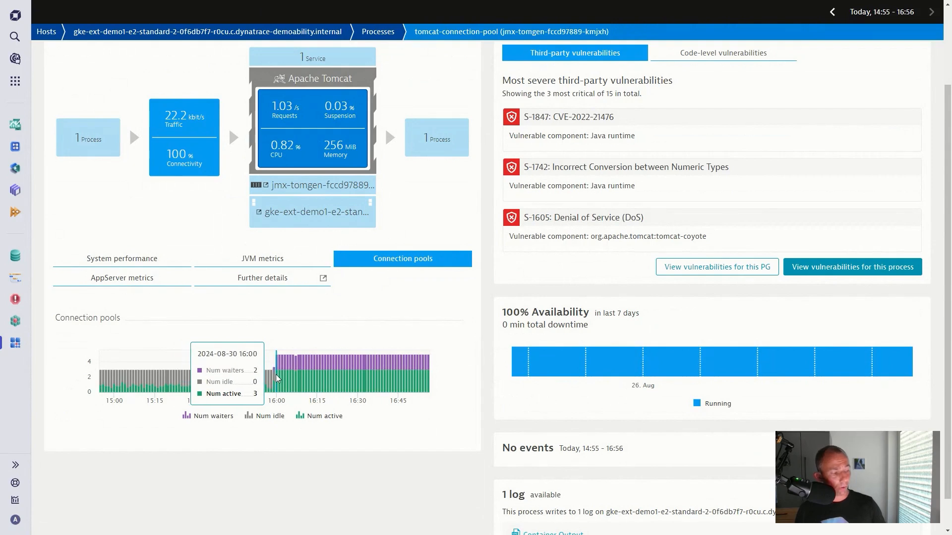
pyautogui.moveTo(280, 372)
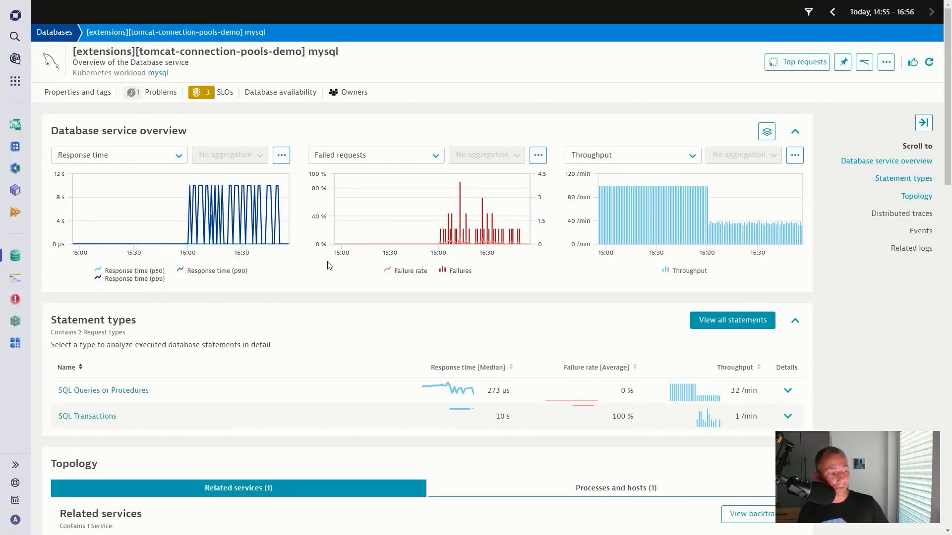
pyautogui.moveTo(163, 241)
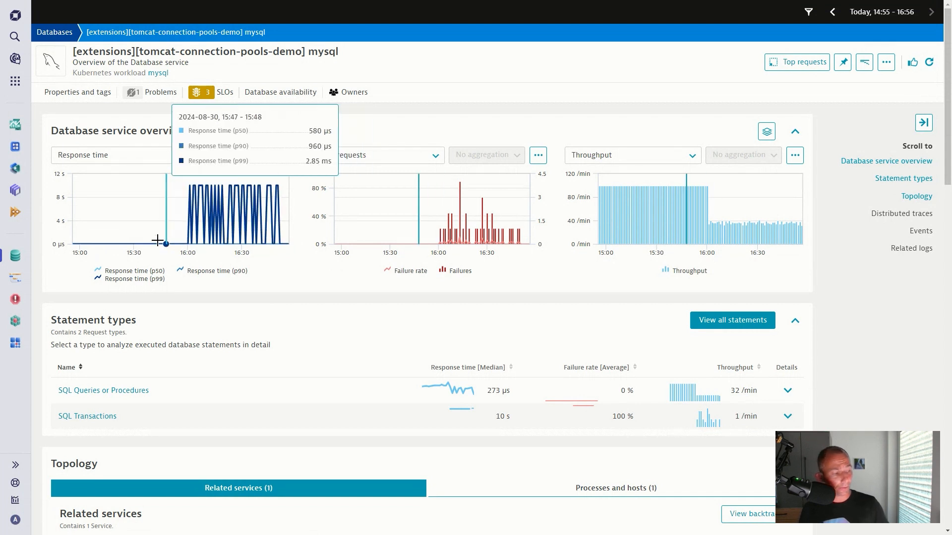
pyautogui.moveTo(187, 245)
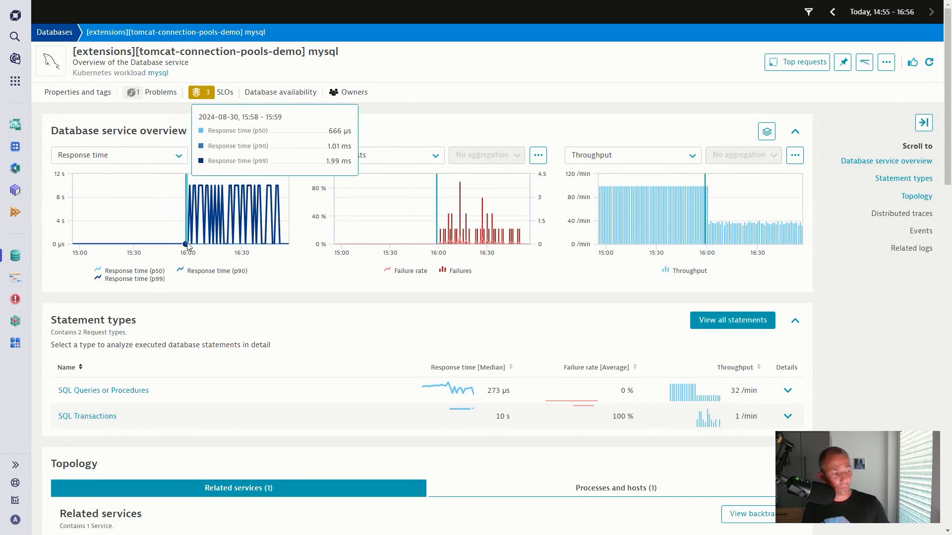
pyautogui.moveTo(197, 228)
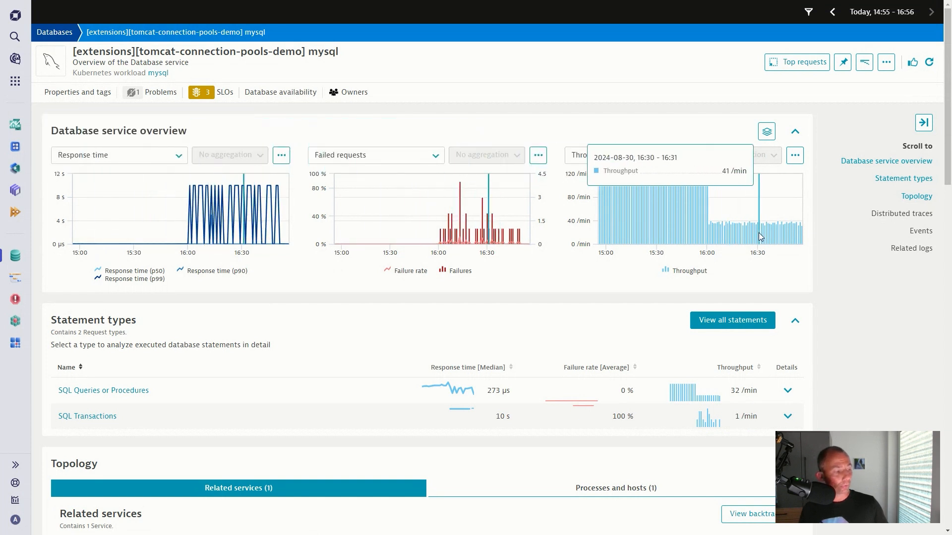
# Step: Review the mysql database service charts, then return to the minuteman service
pyautogui.scroll(-3)
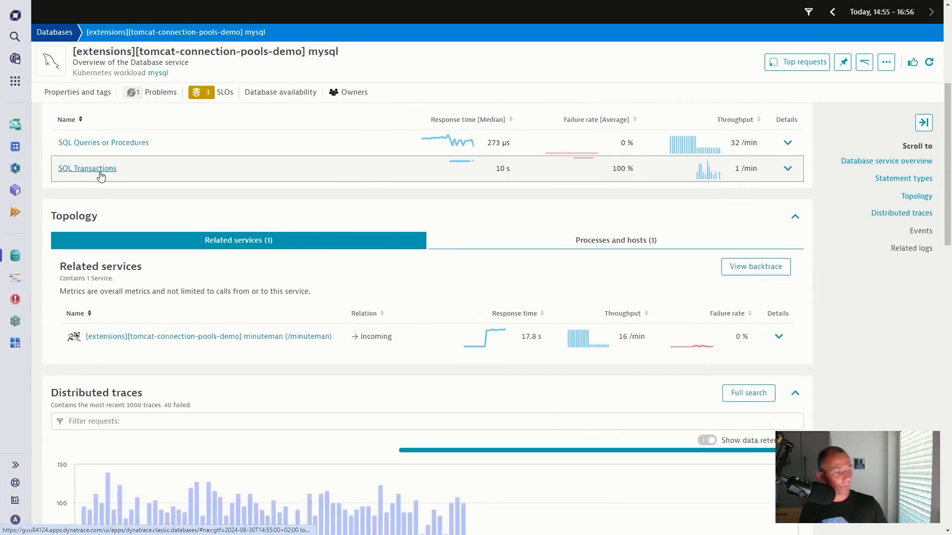
pyautogui.scroll(-3)
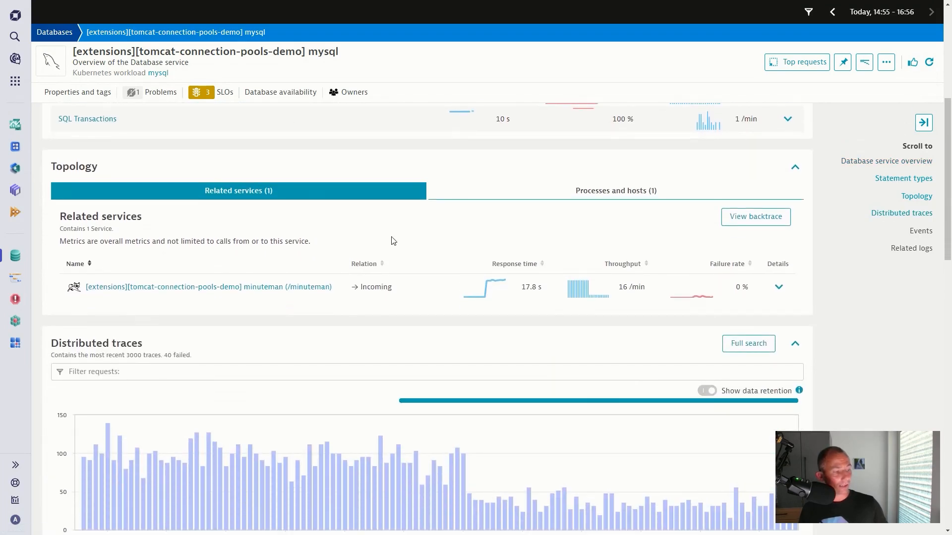
pyautogui.moveTo(209, 287)
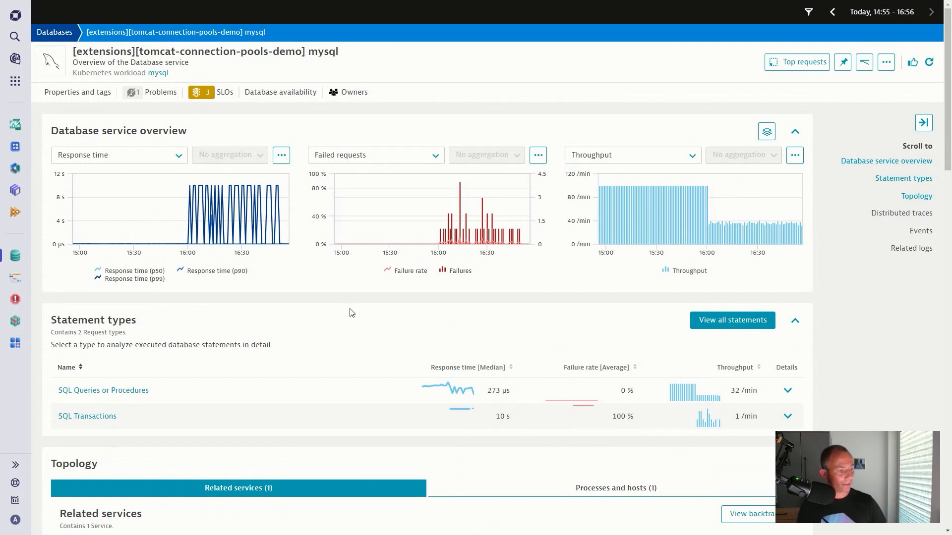
pyautogui.moveTo(426, 313)
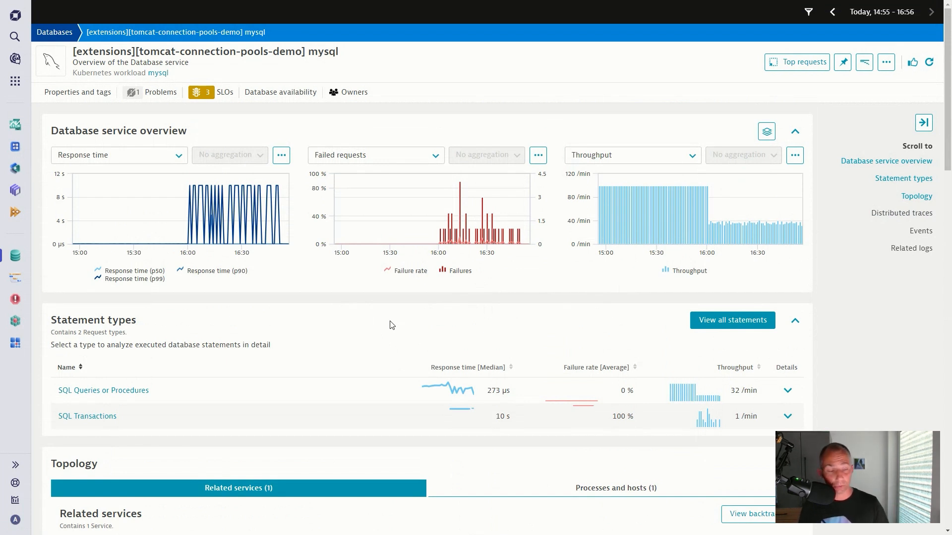
pyautogui.moveTo(301, 130)
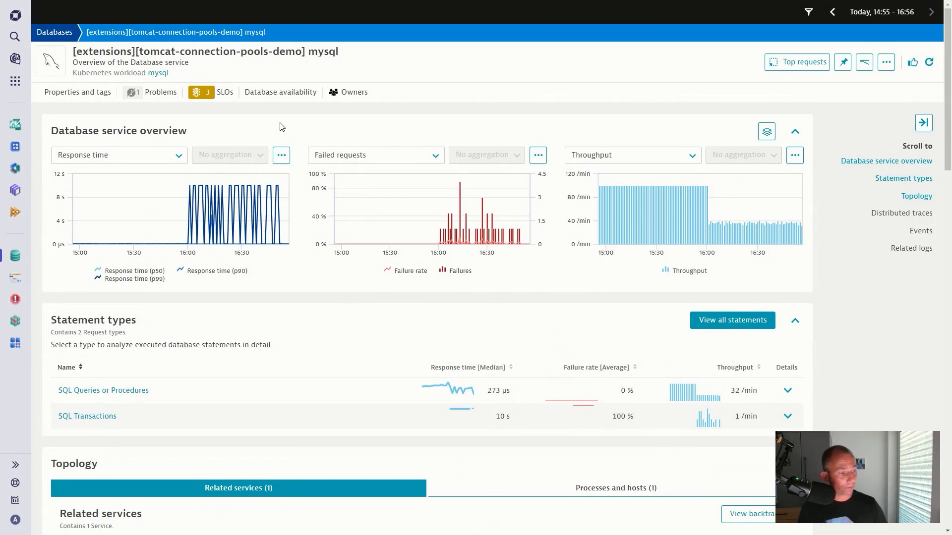
pyautogui.rightClick(281, 127)
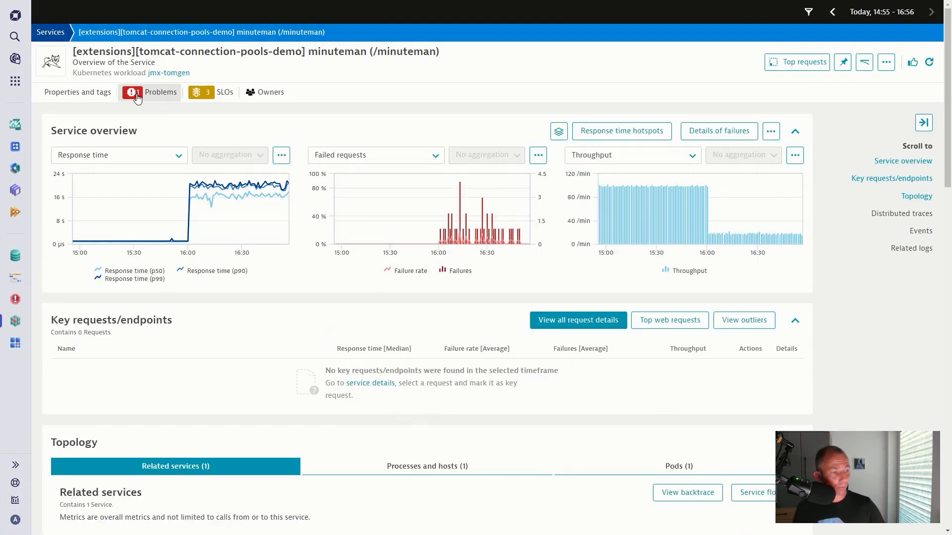
# Step: List the minuteman service's problems and expand the Response time degradation entry
pyautogui.click(150, 92)
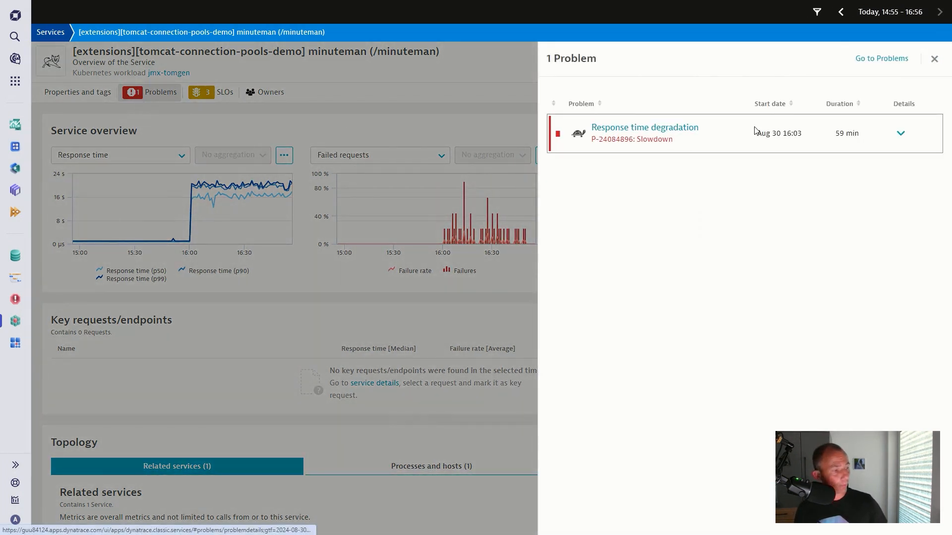
pyautogui.click(900, 133)
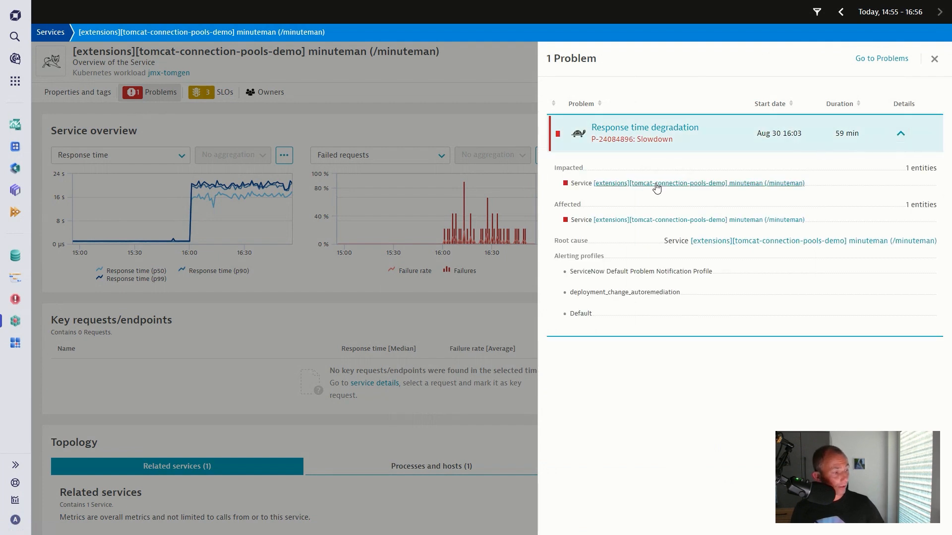
pyautogui.moveTo(739, 184)
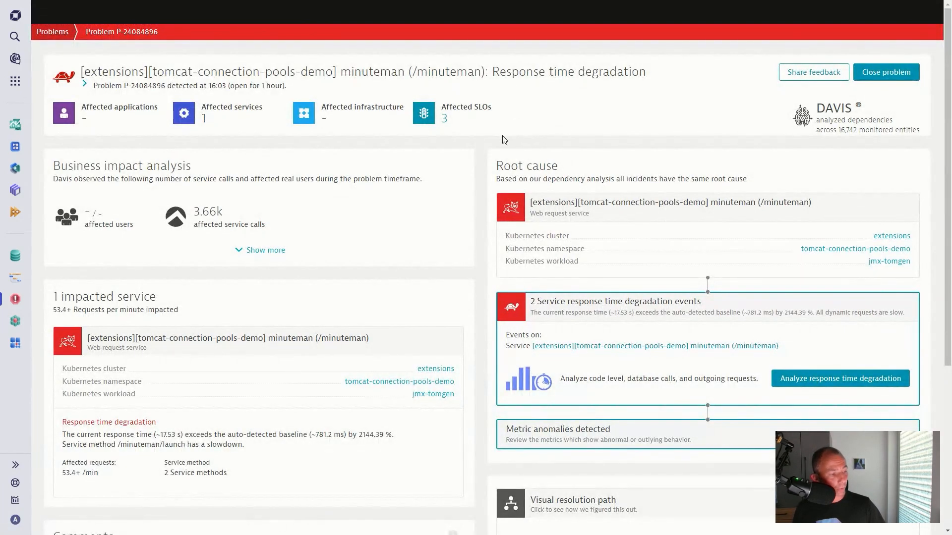
pyautogui.moveTo(332, 194)
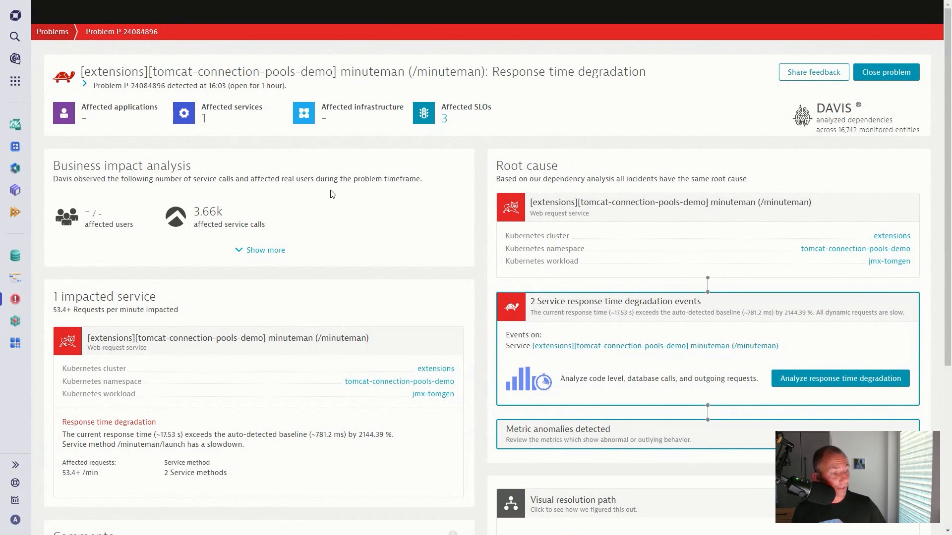
pyautogui.moveTo(76, 170)
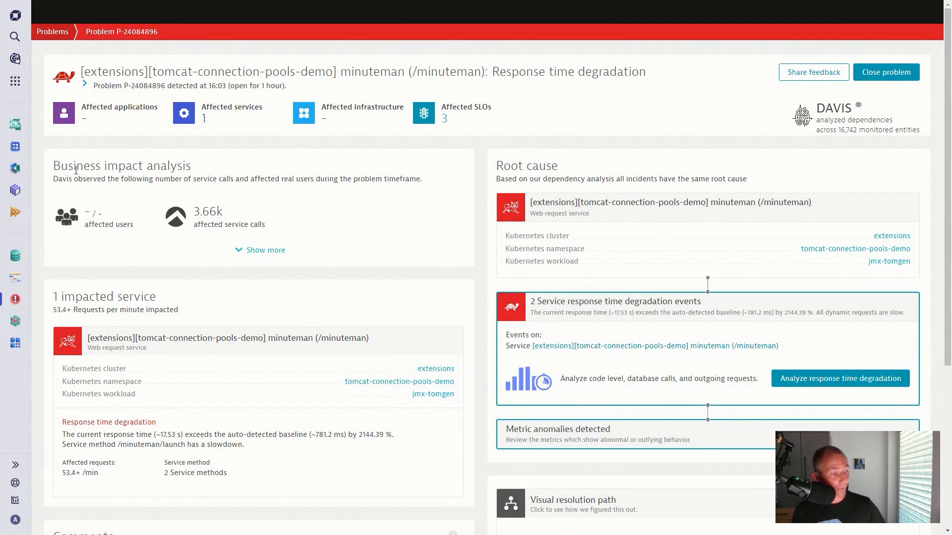
# Step: Review P-24084896's affected calls and root cause, then analyze response time degradation
pyautogui.doubleClick(208, 211)
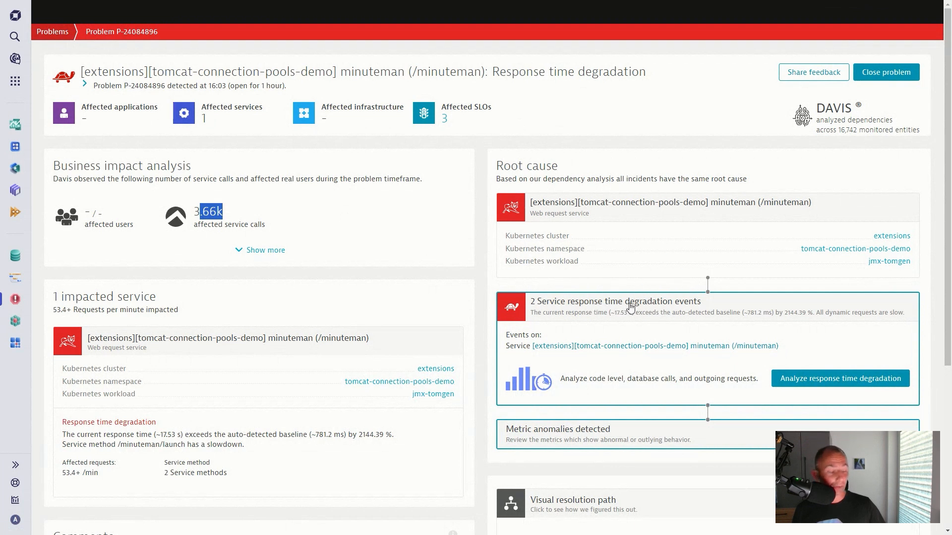
pyautogui.moveTo(584, 295)
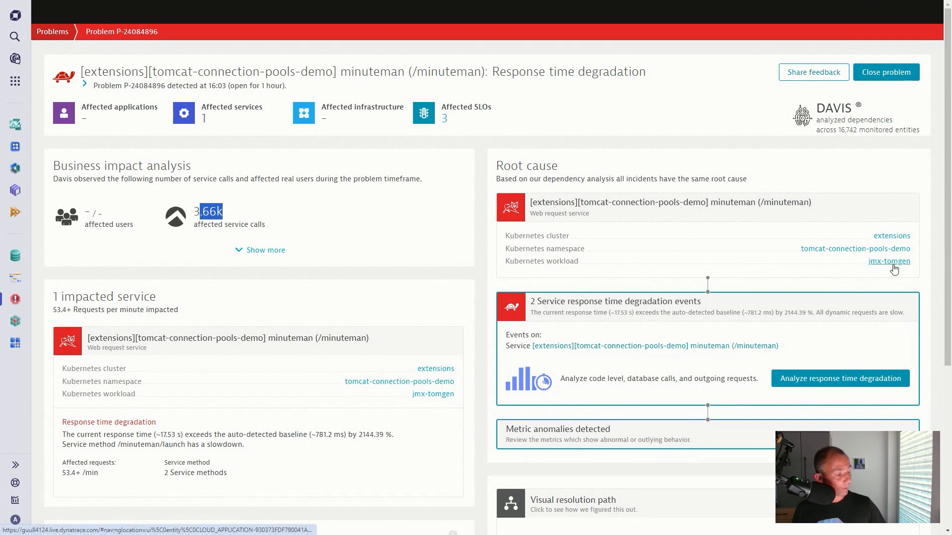
pyautogui.scroll(-3)
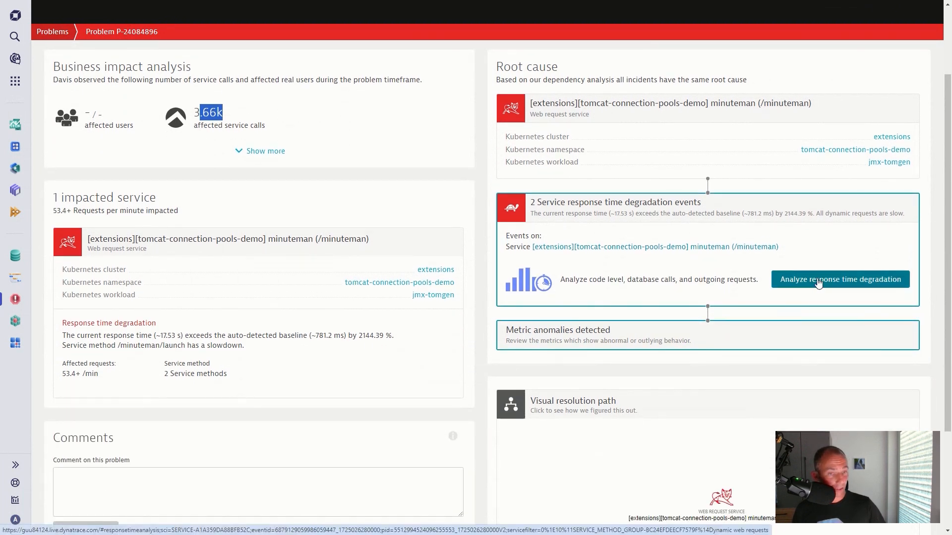
pyautogui.click(839, 279)
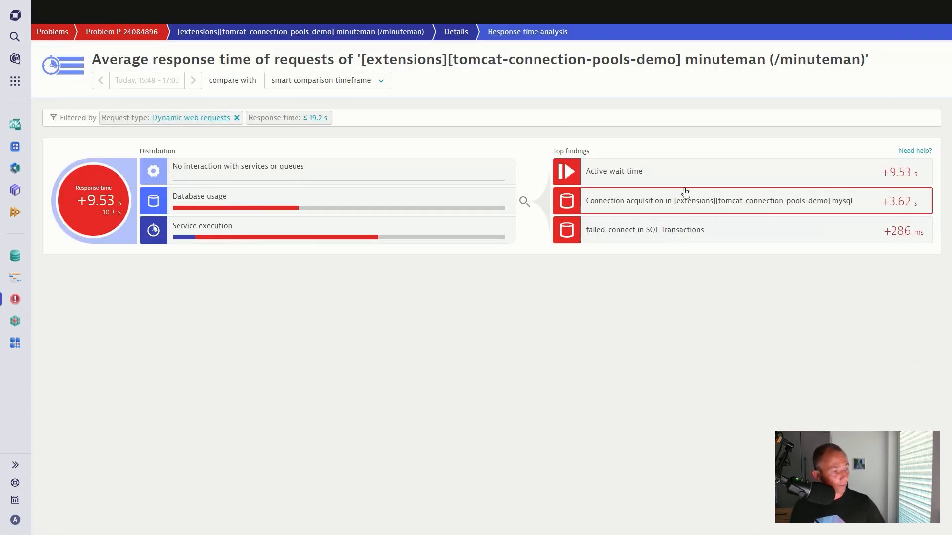
# Step: Drill from Active wait time into the mysql Connection acquisition finding
pyautogui.click(613, 171)
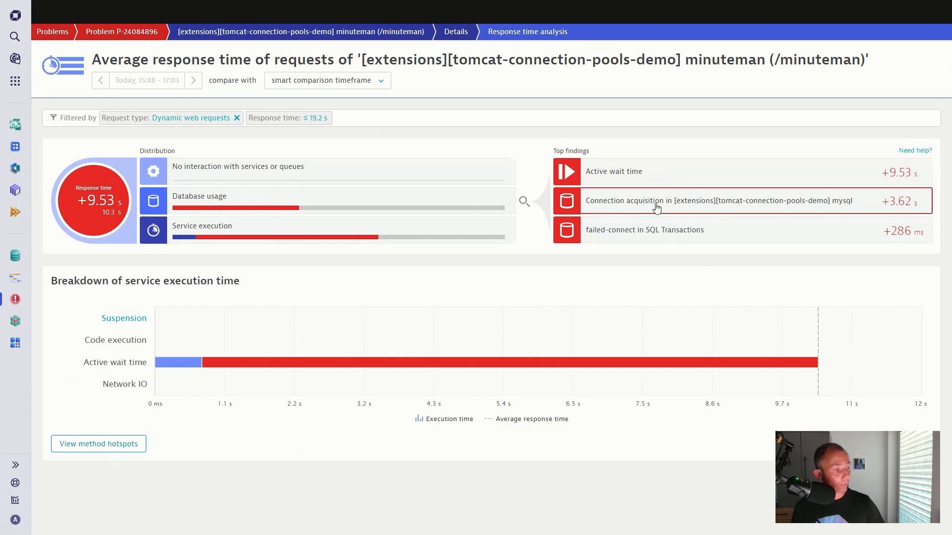
pyautogui.click(716, 201)
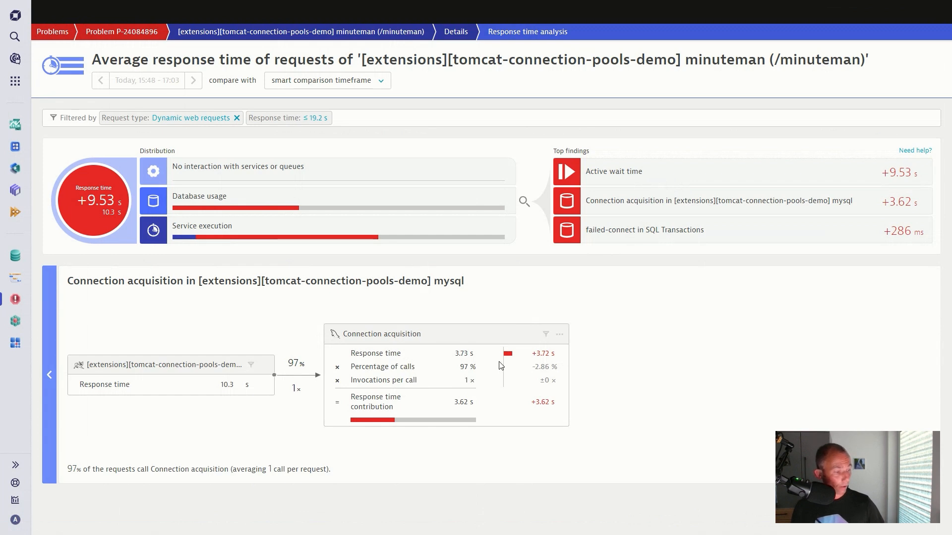
pyautogui.moveTo(465, 362)
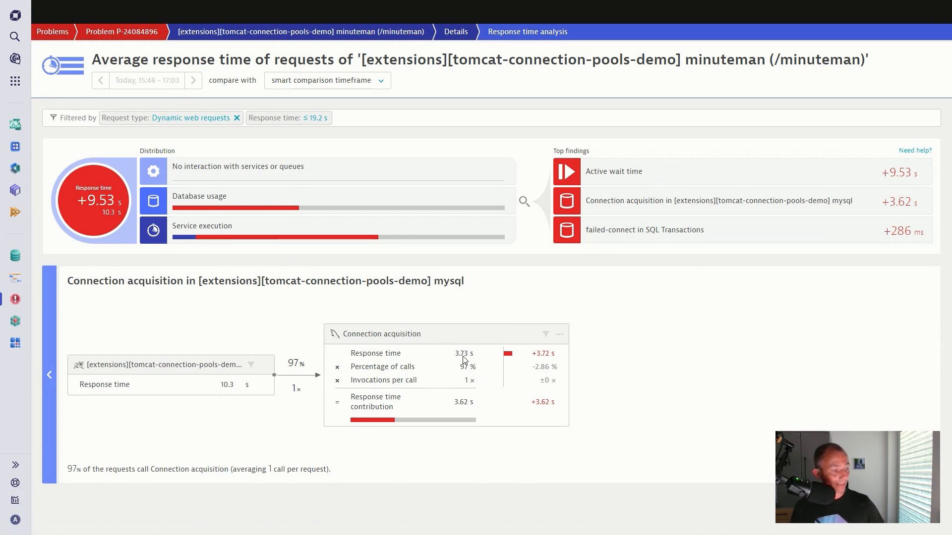
pyautogui.moveTo(465, 359)
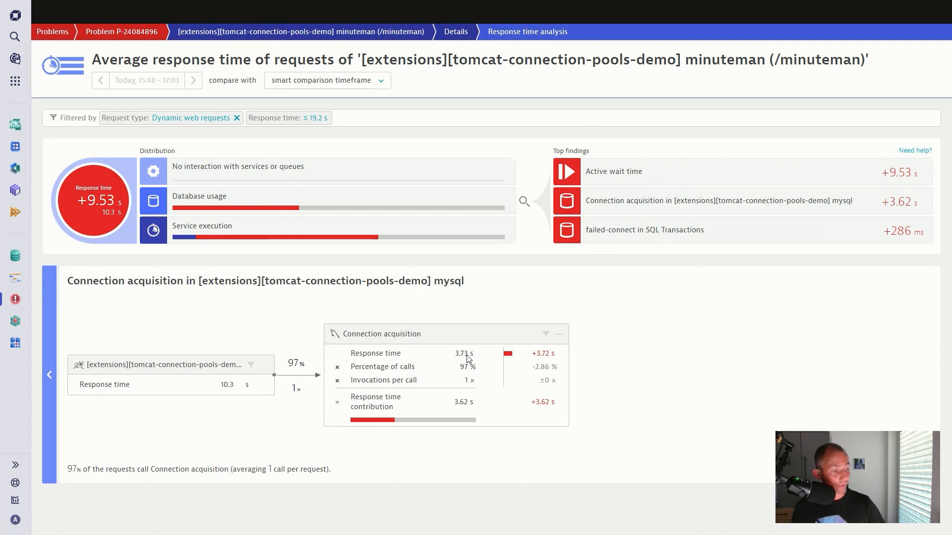
pyautogui.moveTo(619, 311)
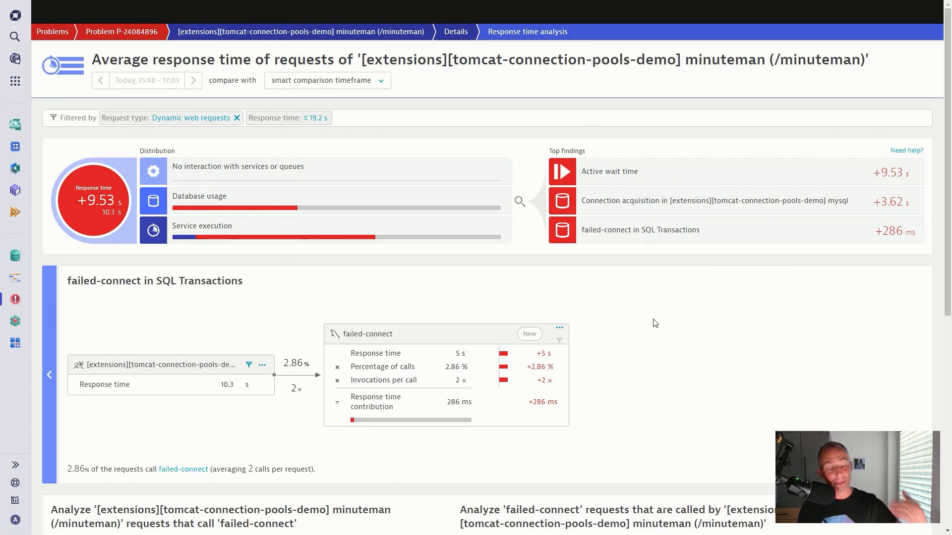
pyautogui.moveTo(493, 299)
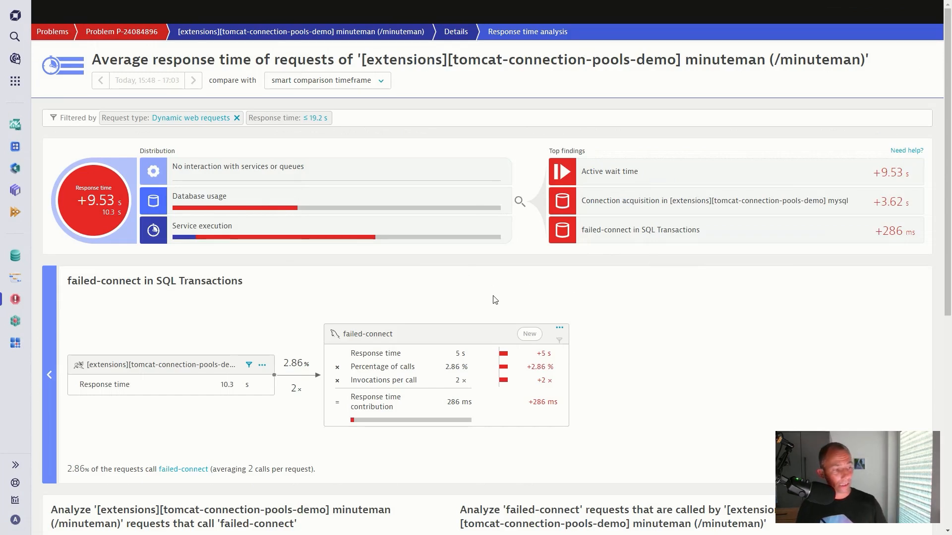
pyautogui.moveTo(95, 152)
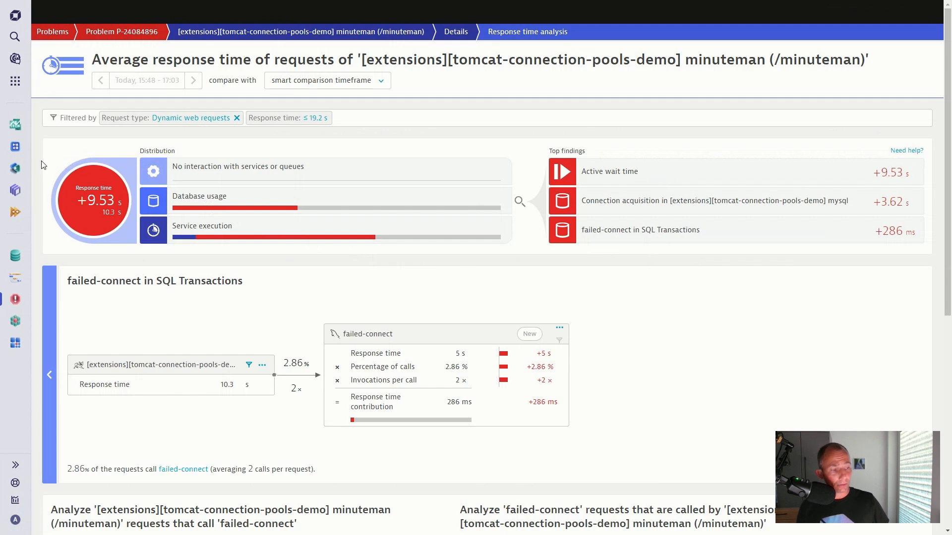
pyautogui.moveTo(38, 186)
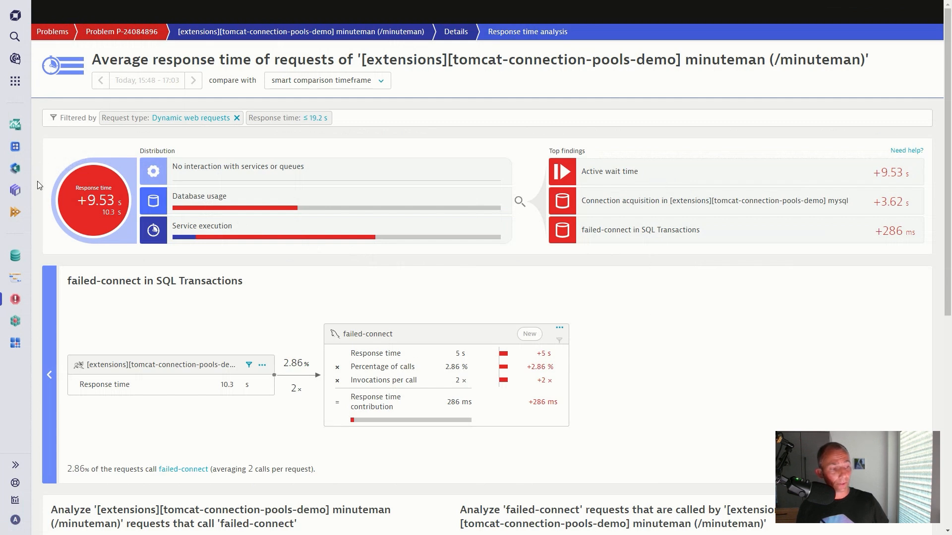
# Step: Leave the response time analysis for the Dashboards app
pyautogui.click(16, 124)
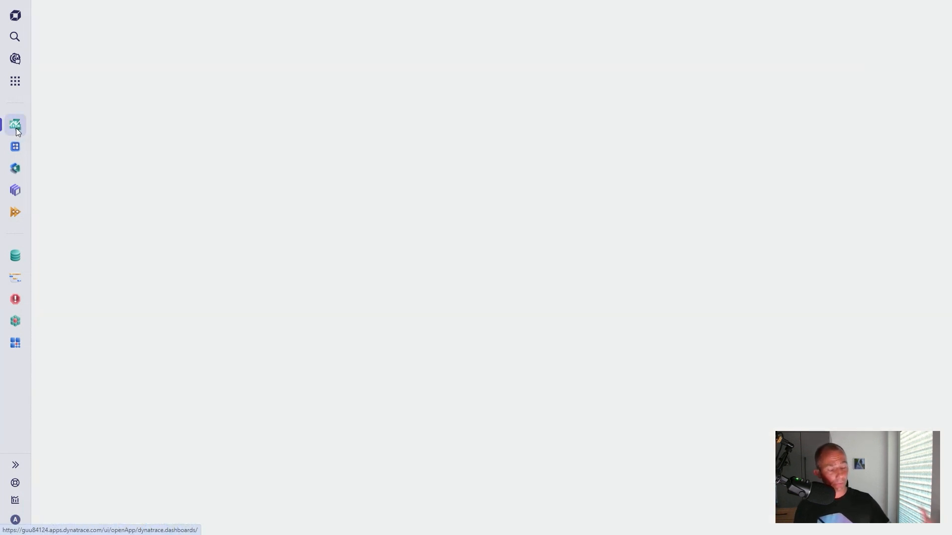
# Step: Open the K8s Workload Overview dashboard showing 5 problems, 0.08% failures and 4,759 requests/min
pyautogui.click(15, 124)
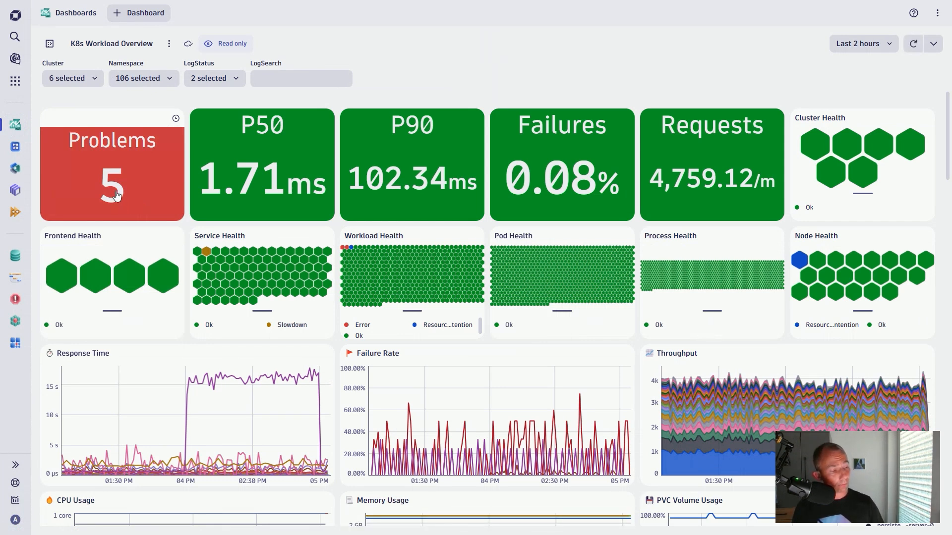
pyautogui.moveTo(318, 354)
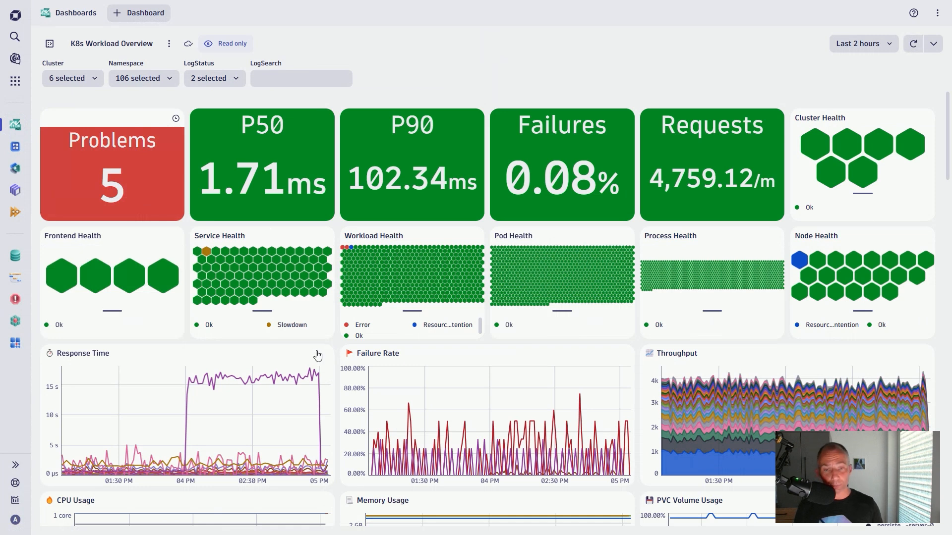